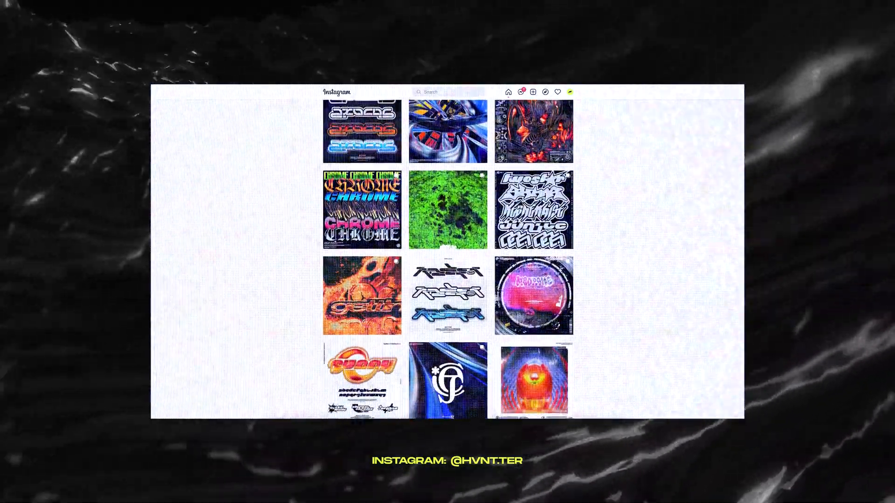
Scroll down through the Instagram grid of chrome type references.
scroll("down", 3)
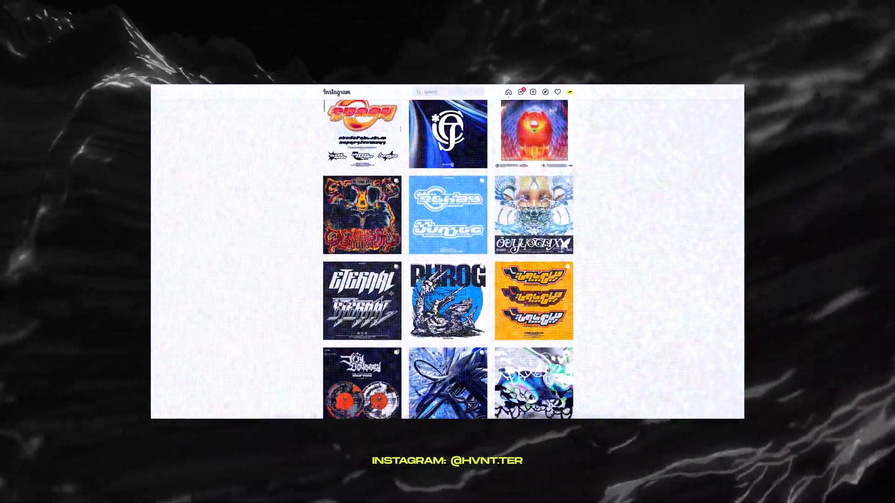
scroll("down", 3)
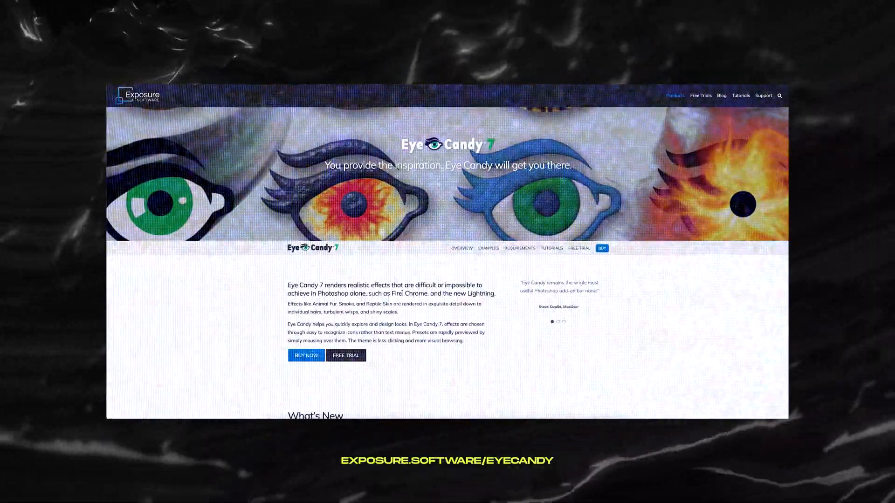
scroll("down", 3)
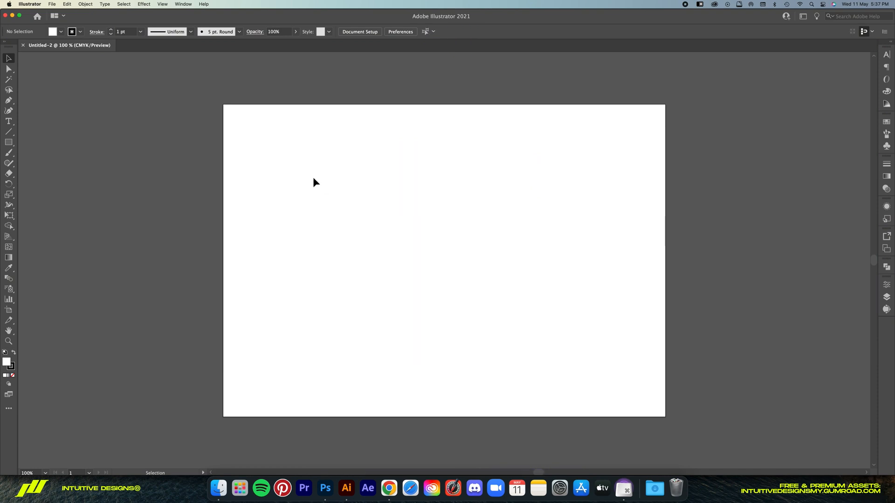
mouse_move(227, 161)
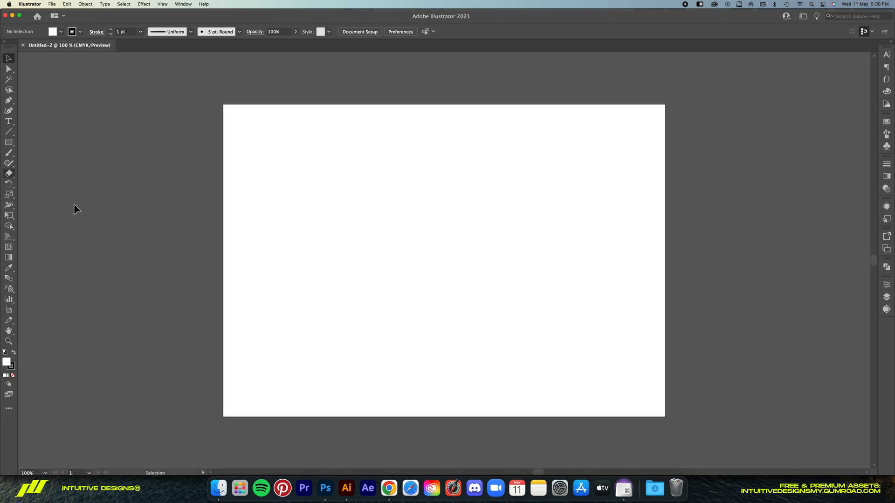
mouse_move(714, 281)
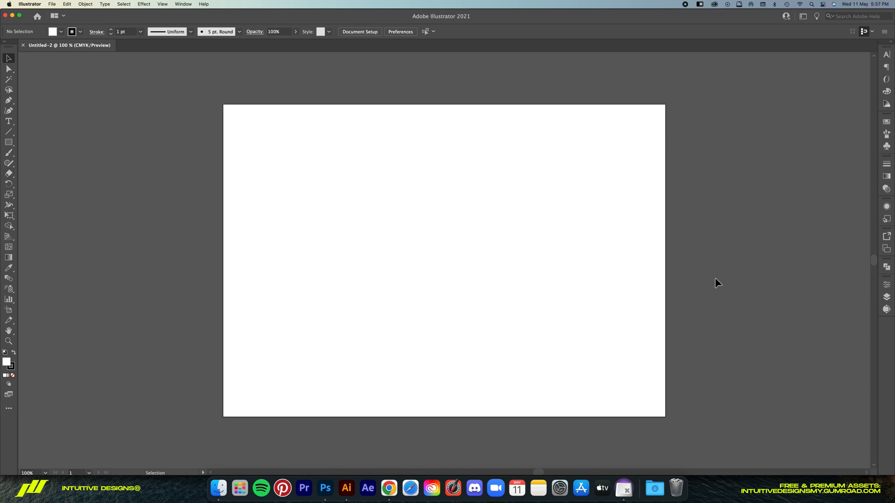
mouse_move(825, 209)
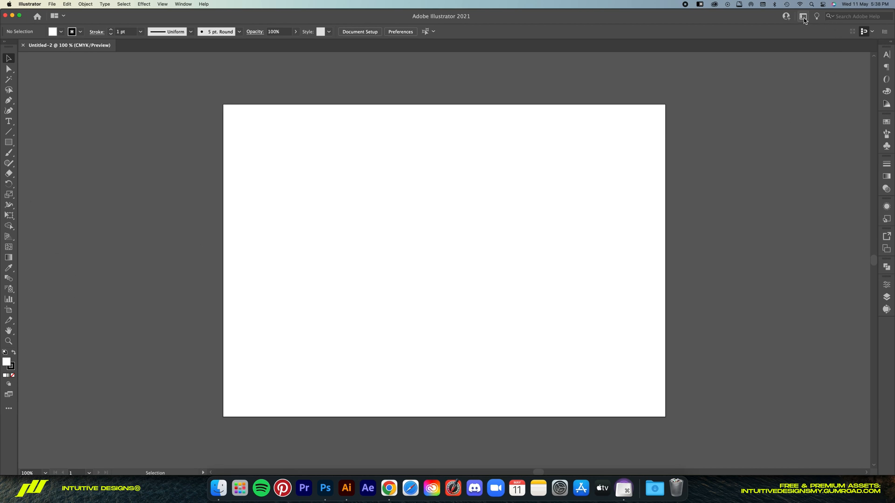
left_click(800, 17)
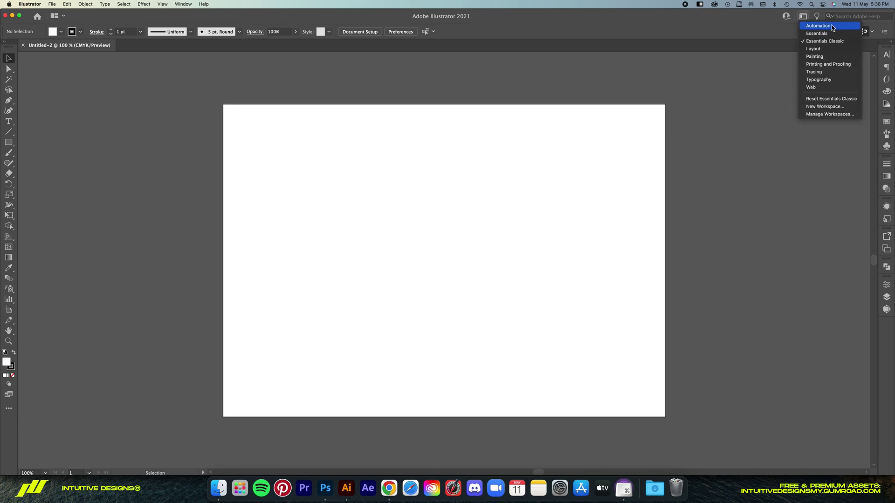
mouse_move(834, 42)
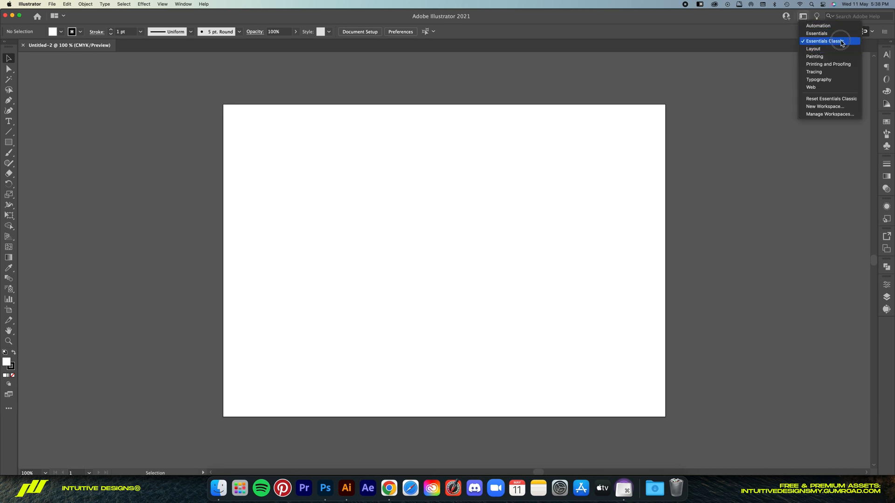
left_click(832, 42)
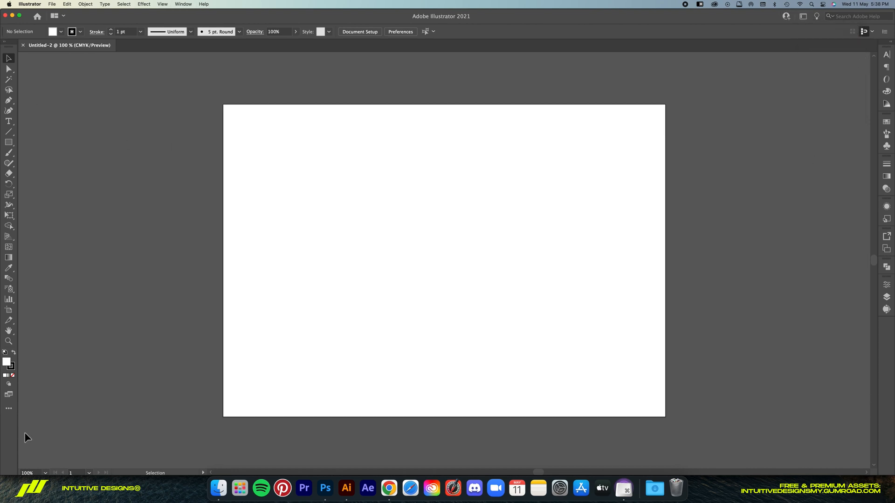
mouse_move(484, 240)
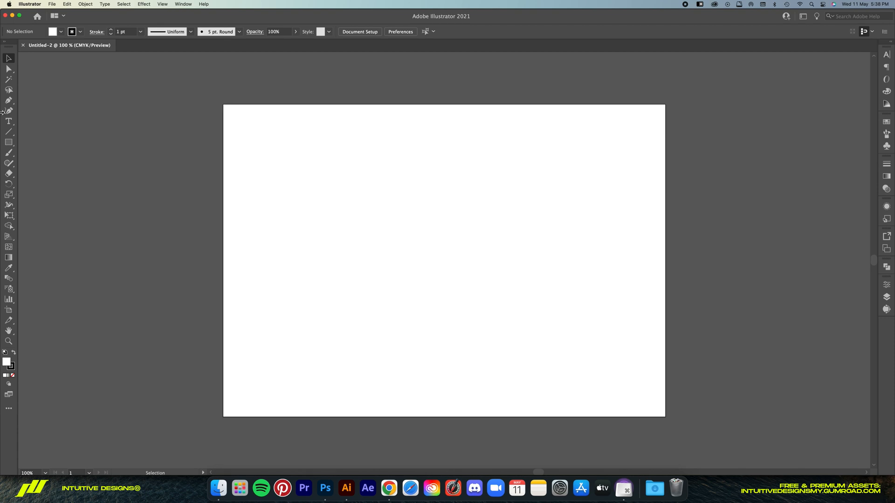
Add a text object on the artboard reading 'hybrid' set in the Giga font.
left_click(7, 121)
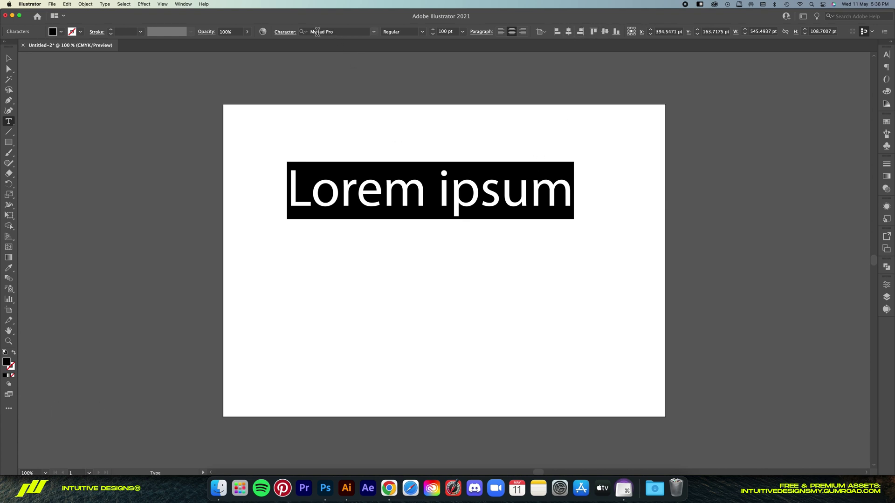
type("giga")
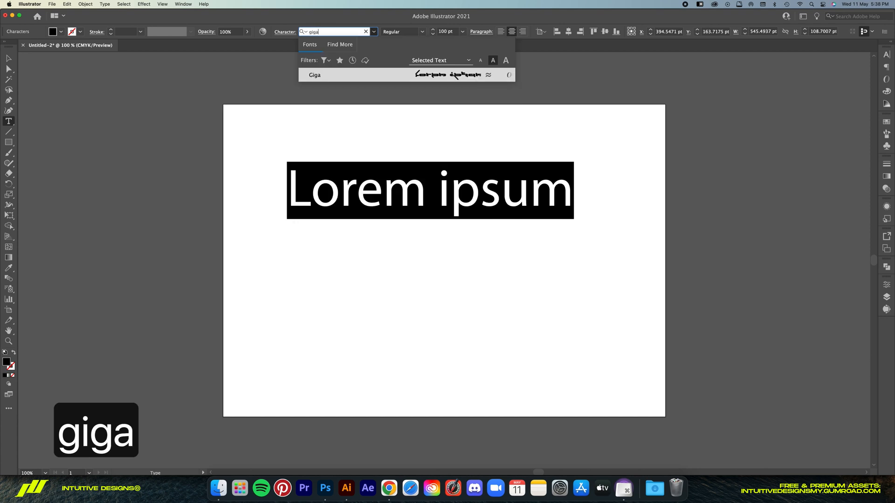
left_click(313, 74)
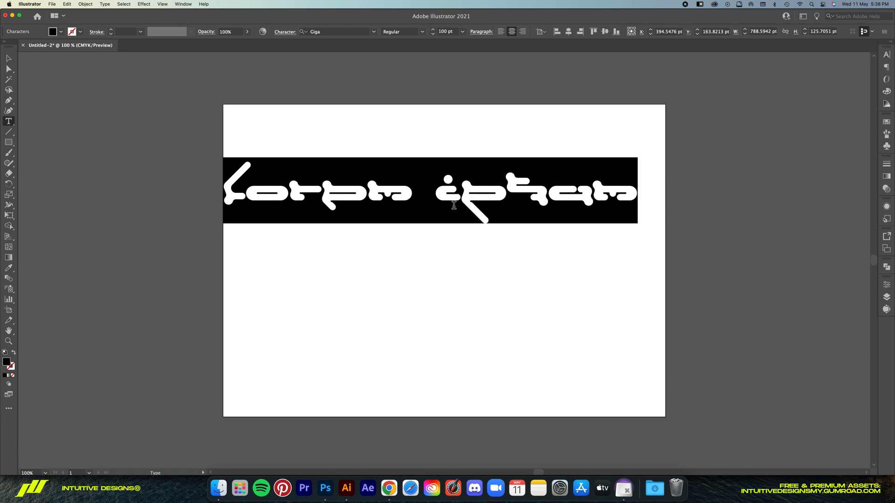
type("hybrid")
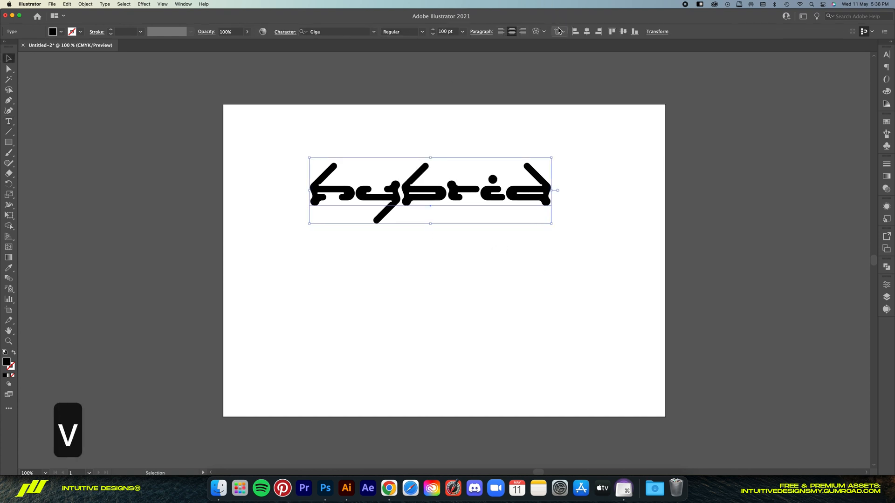
left_click_drag(430, 190, 444, 261)
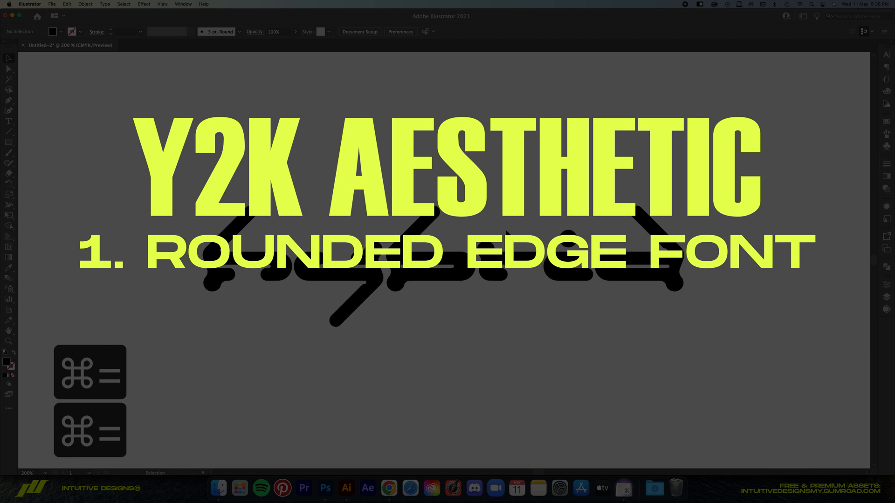
type("2. ITALIC")
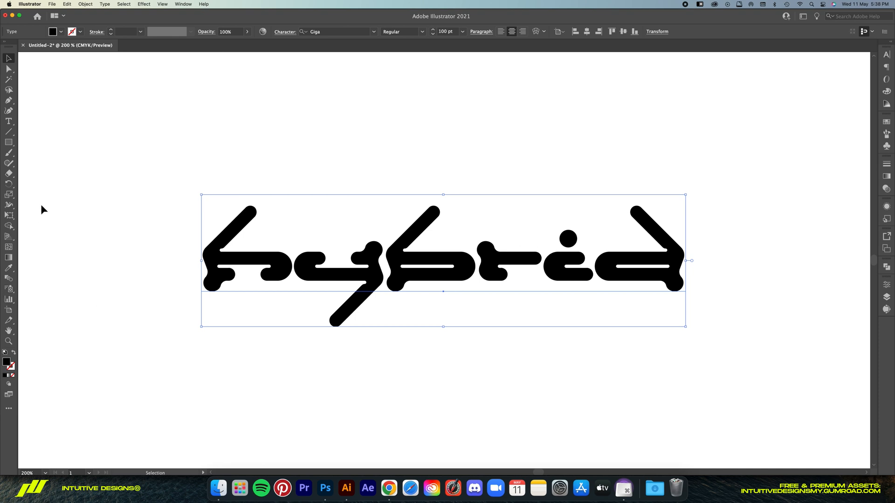
mouse_move(8, 215)
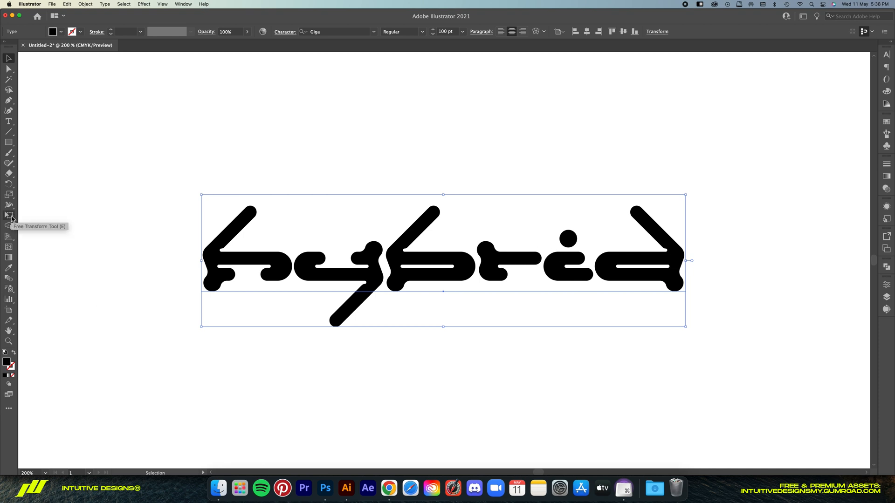
Shear the 'hybrid' lettering rightward with the Free Transform tool into an italic slant.
left_click(8, 215)
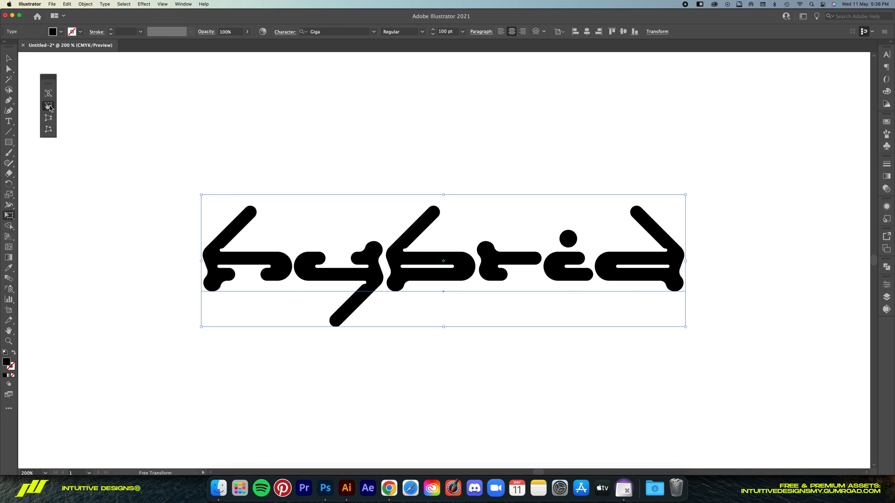
mouse_move(457, 184)
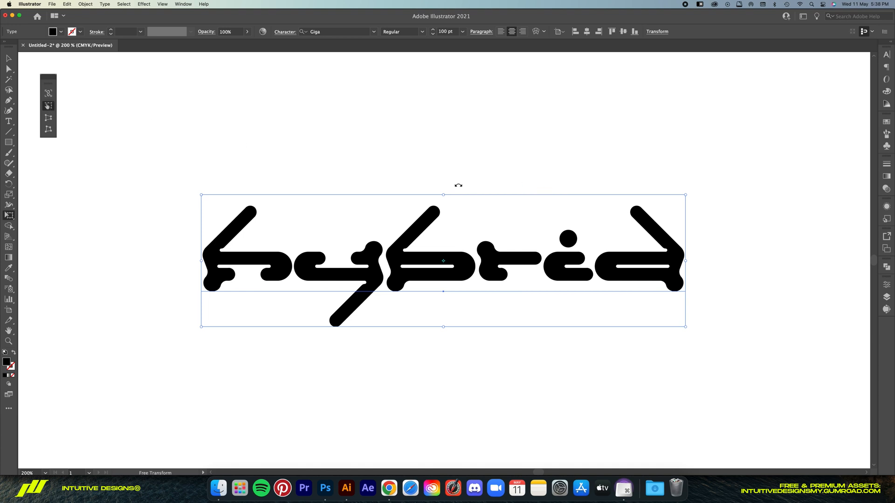
mouse_move(443, 195)
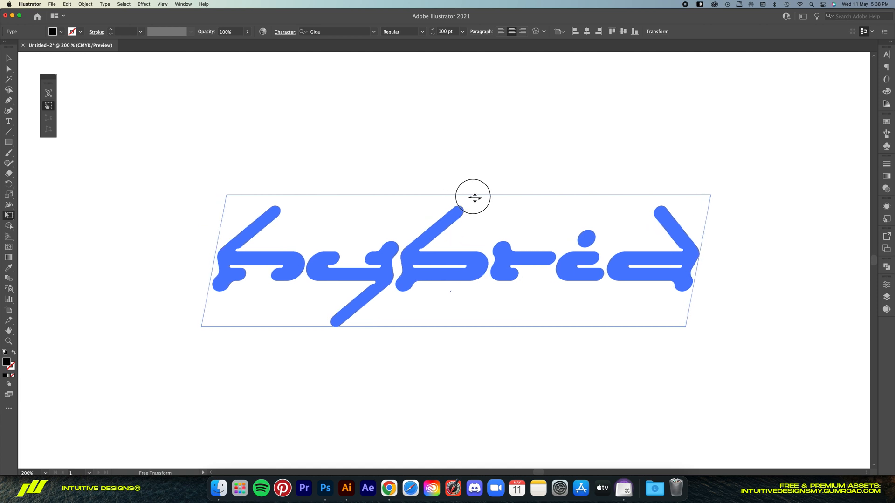
left_click_drag(472, 196, 515, 199)
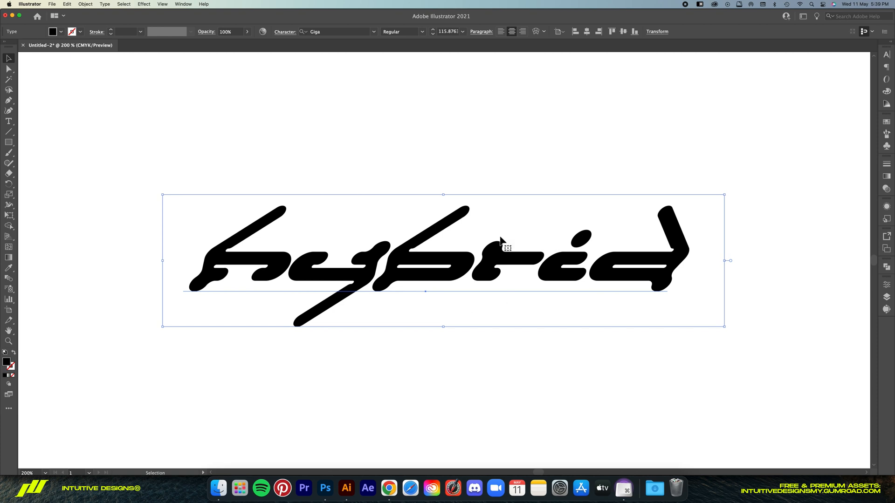
mouse_move(406, 265)
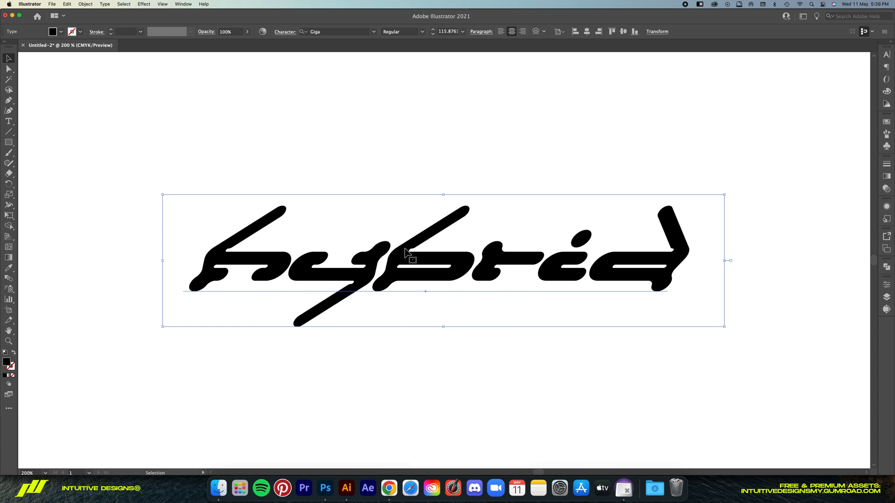
Convert the slanted 'hybrid' text into outline vector shapes.
right_click(407, 263)
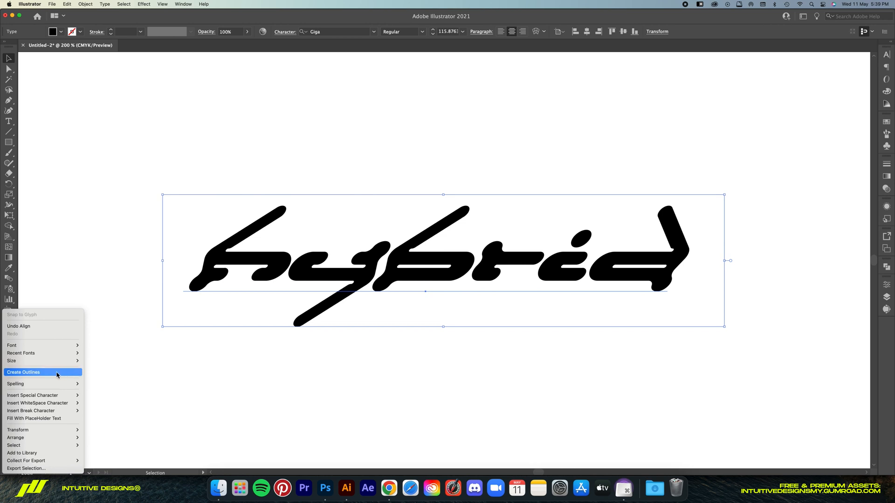
left_click(24, 372)
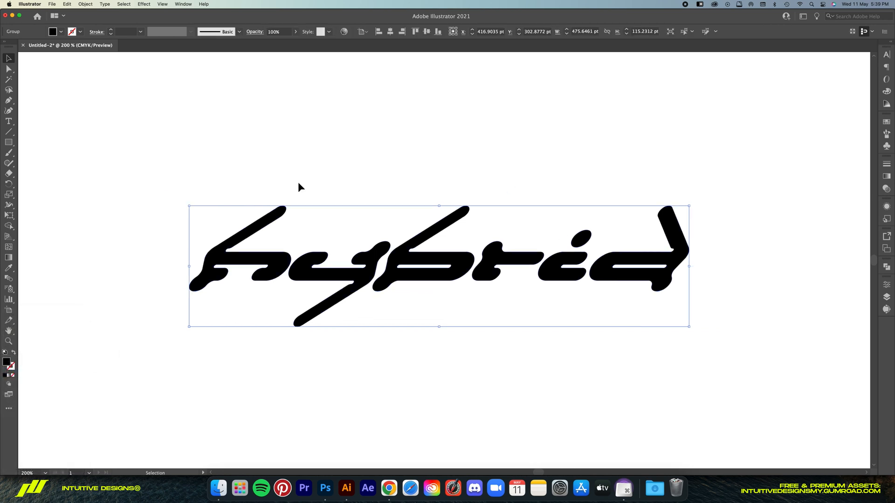
mouse_move(416, 247)
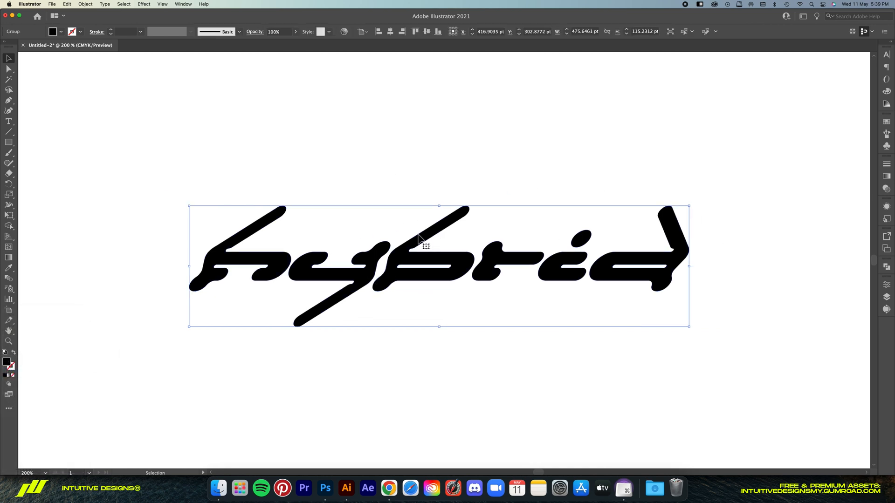
mouse_move(467, 250)
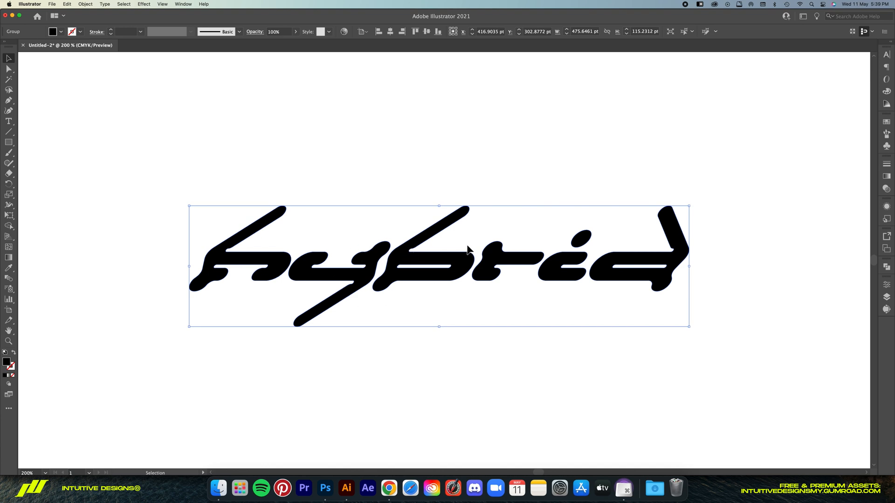
mouse_move(829, 272)
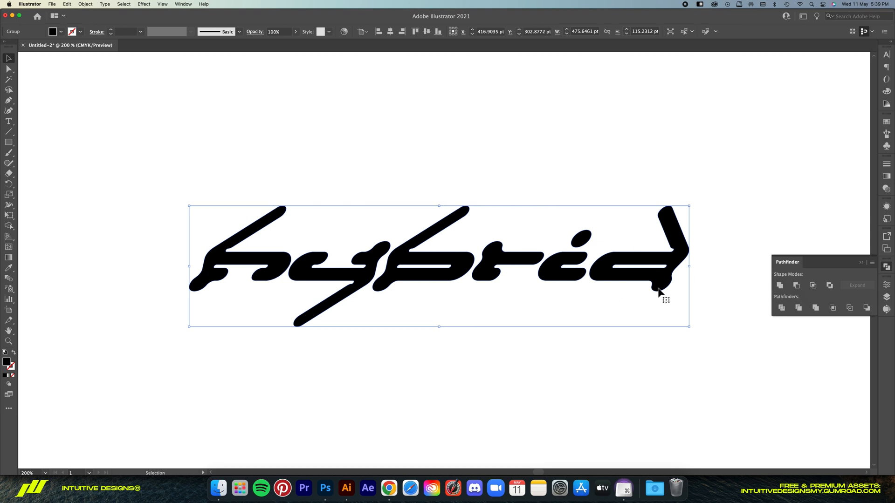
mouse_move(229, 224)
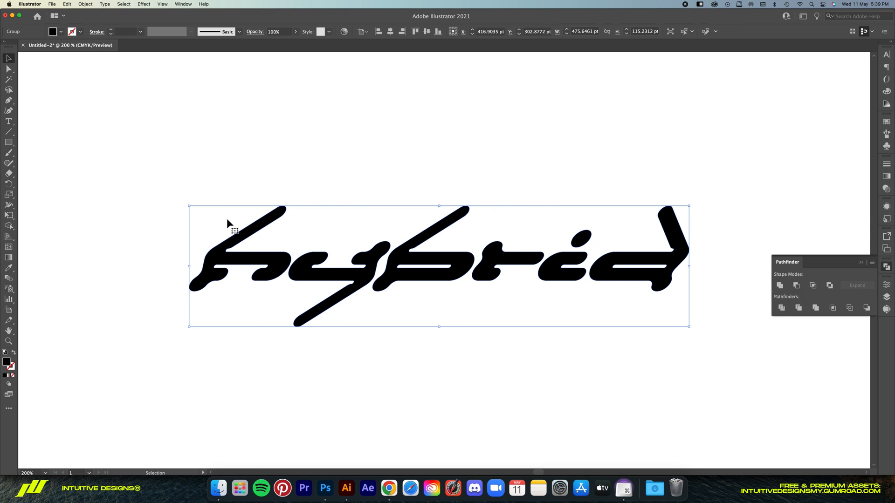
mouse_move(290, 164)
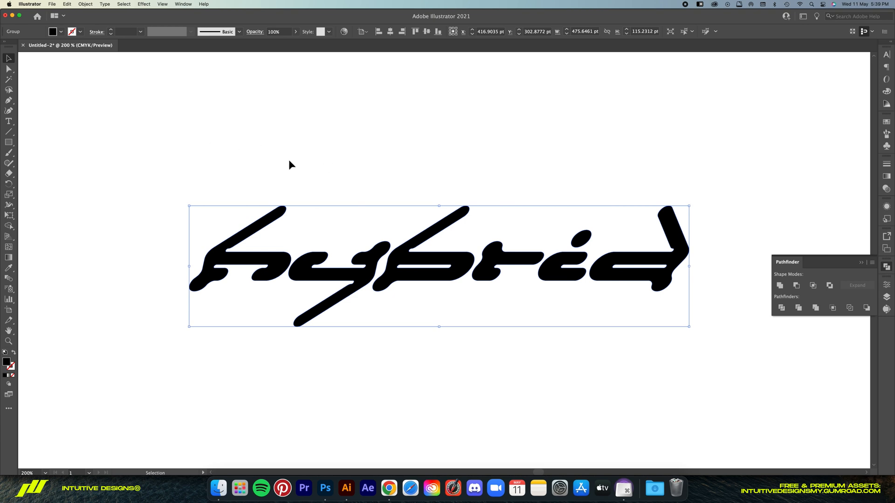
mouse_move(482, 274)
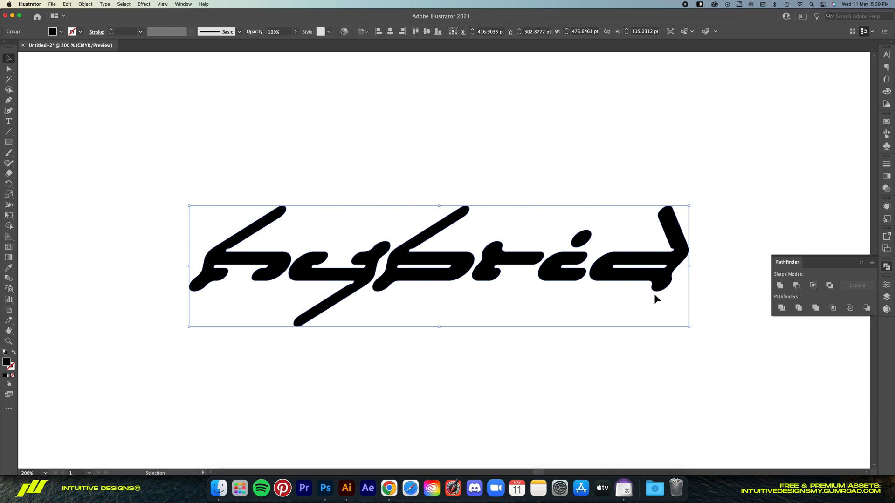
mouse_move(427, 206)
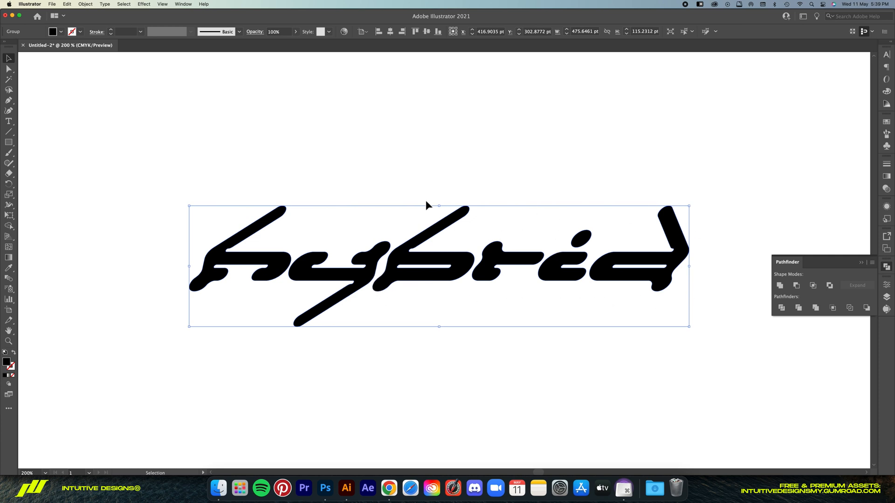
mouse_move(116, 90)
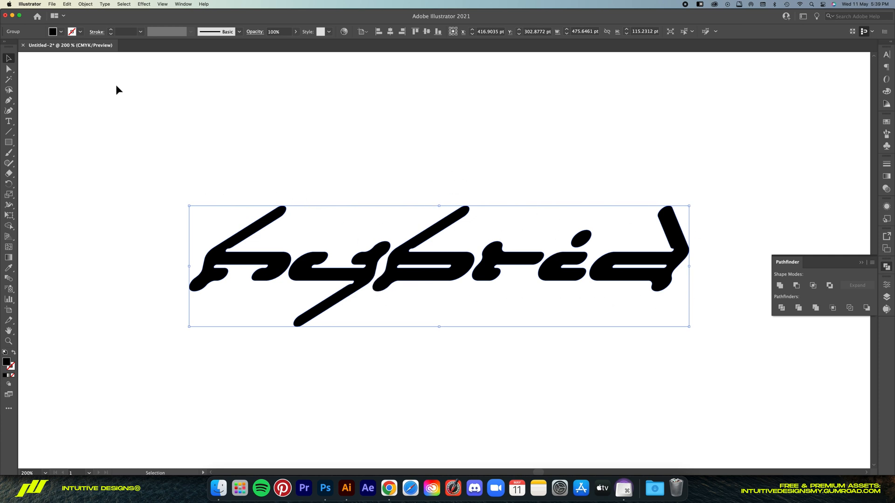
Combine the 'hybrid' letter outlines into one compound path.
left_click(84, 3)
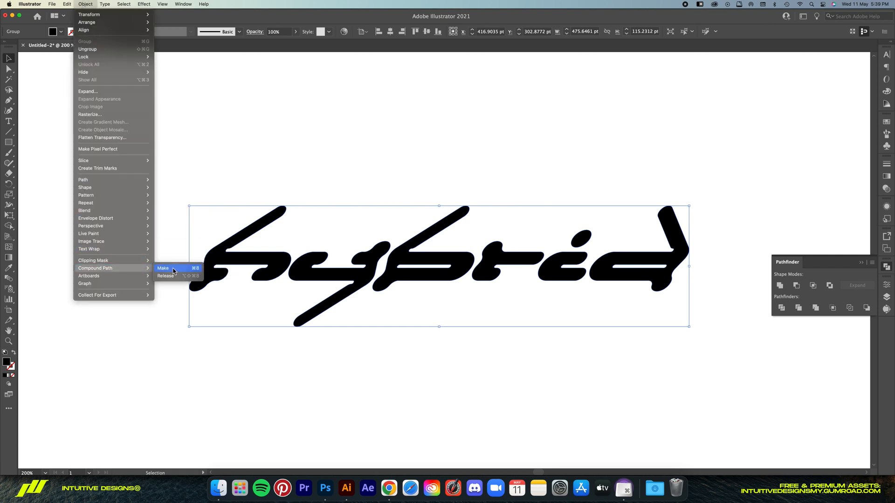
left_click(163, 269)
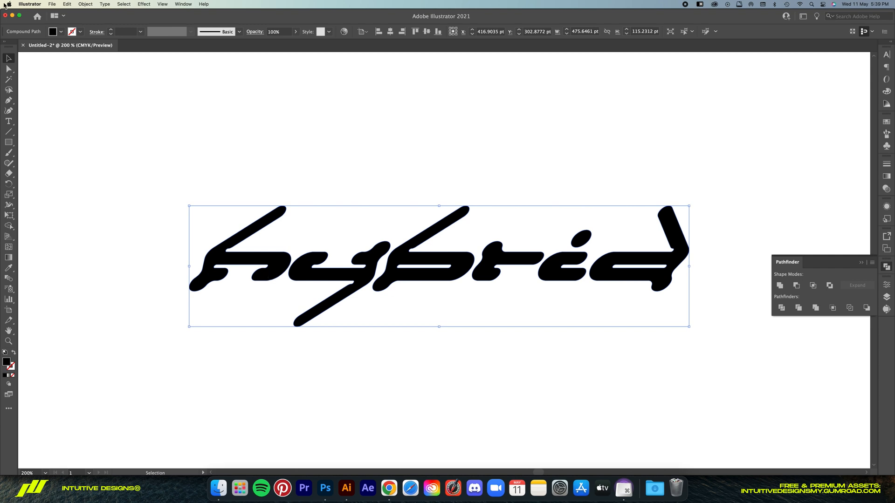
mouse_move(269, 199)
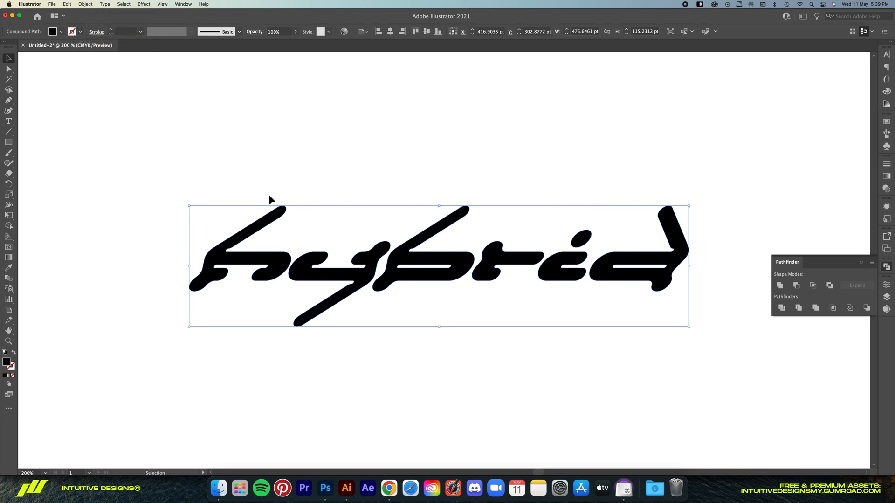
Create a 6 pt Offset Path around the lettering with Round joins.
left_click(86, 3)
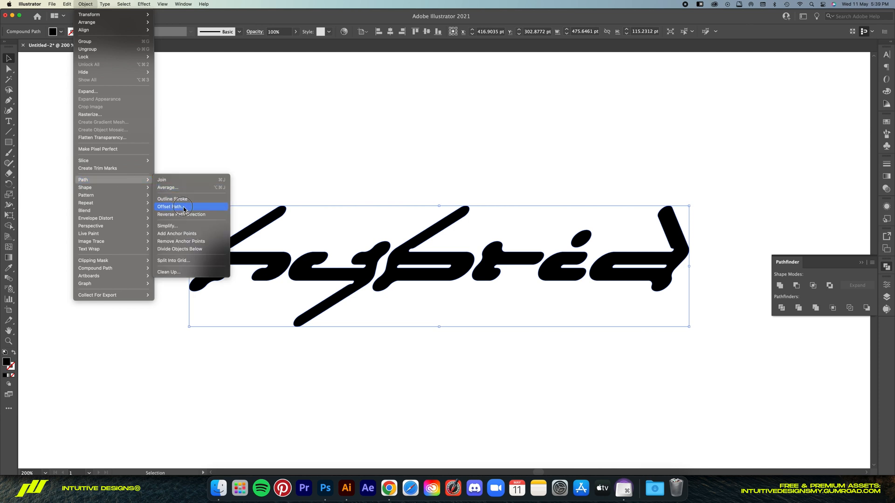
mouse_move(182, 209)
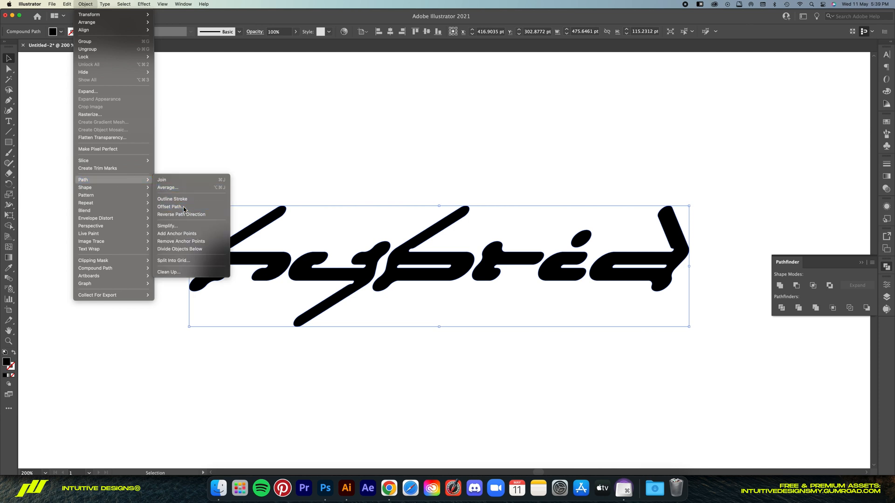
left_click(170, 206)
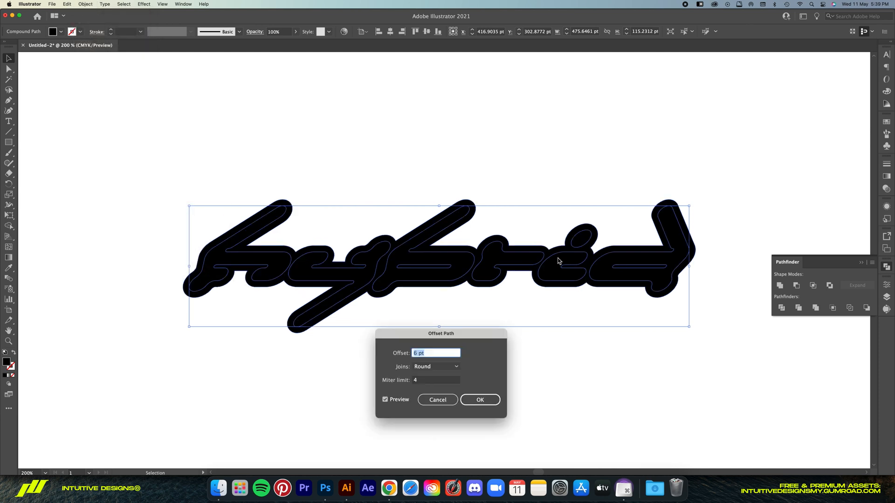
left_click(436, 366)
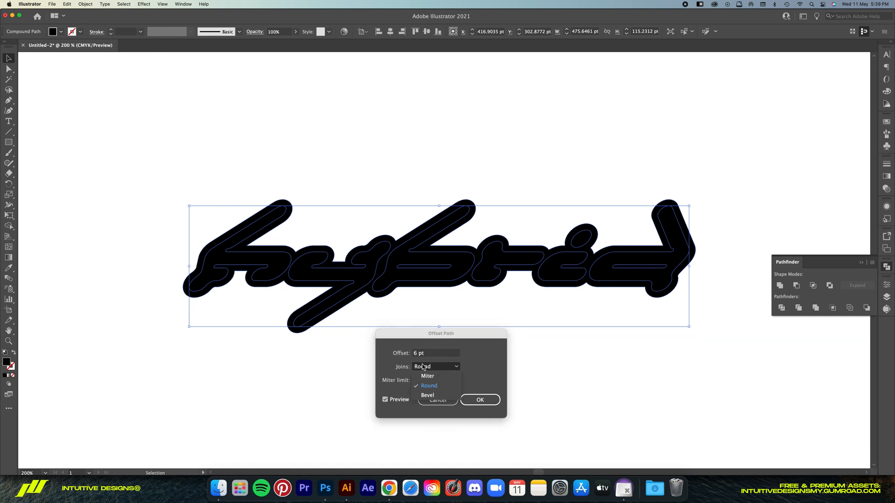
left_click(428, 386)
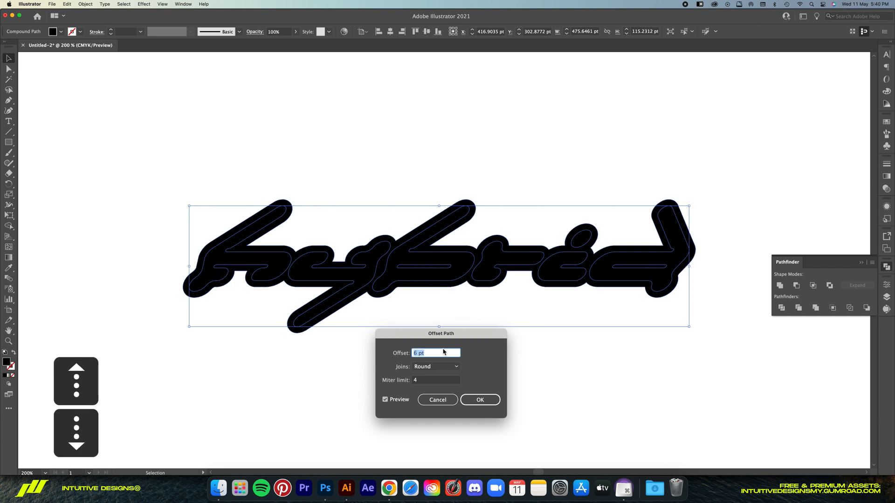
left_click(480, 399)
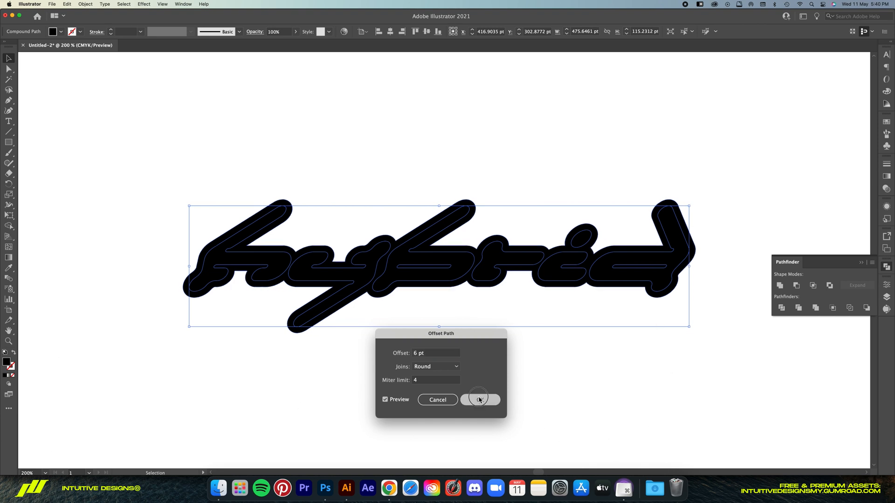
left_click(480, 399)
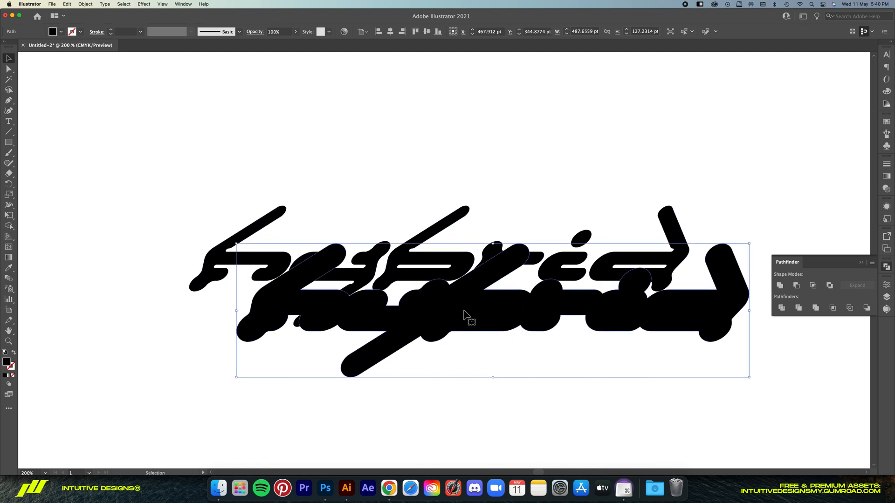
Undo the offset move and fill the original compound lettering white.
key("cmd+z")
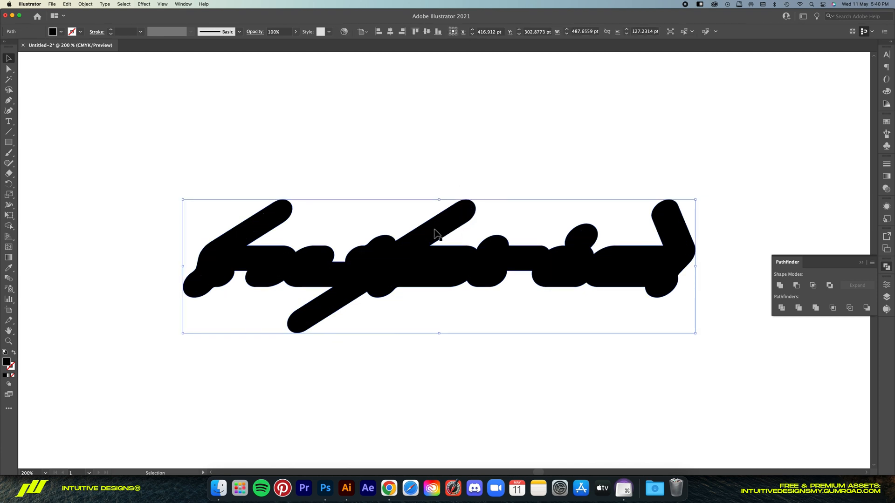
left_click(52, 31)
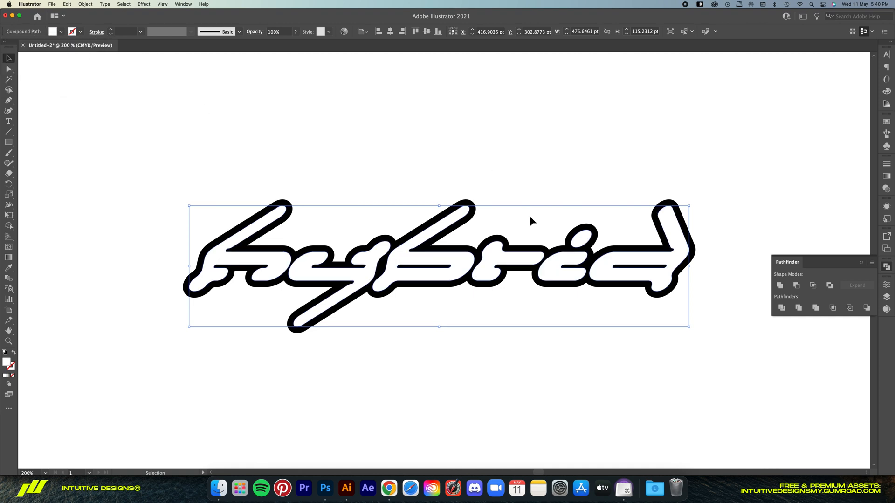
left_click(372, 328)
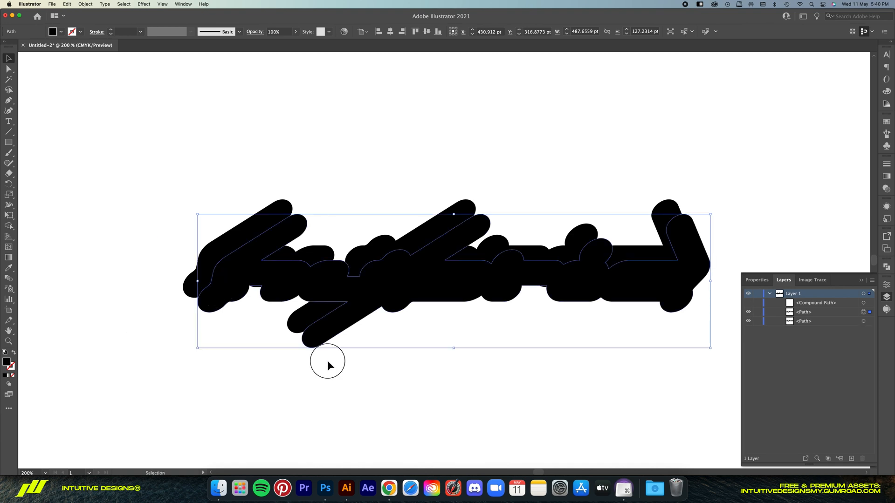
Deselect, then select both black offset shapes together.
left_click(328, 367)
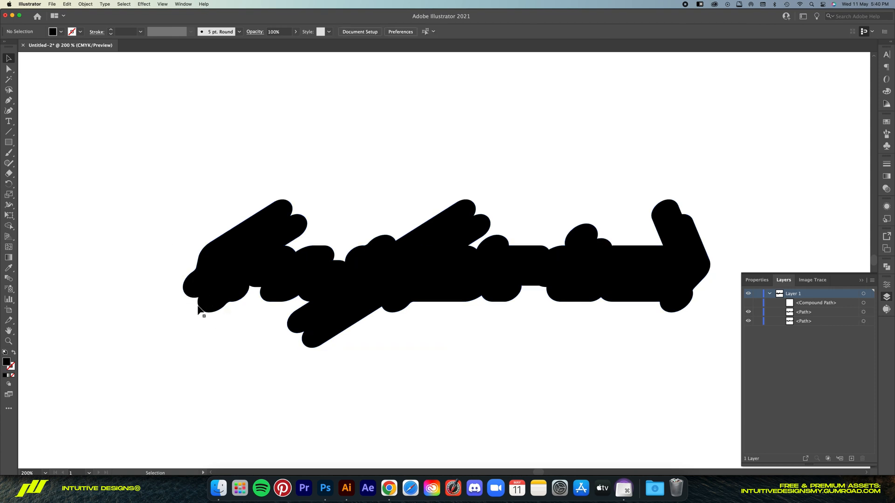
key("cmd+a")
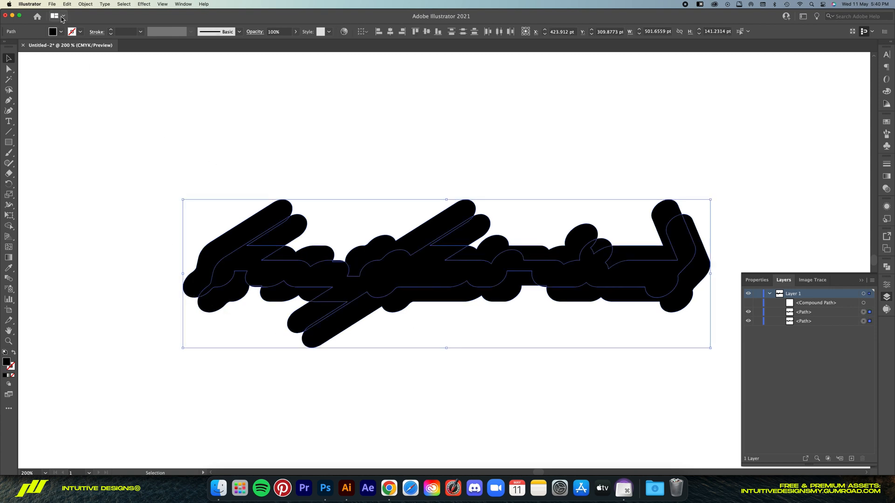
Make a blend from the two offset shapes via Object > Blend.
left_click(86, 4)
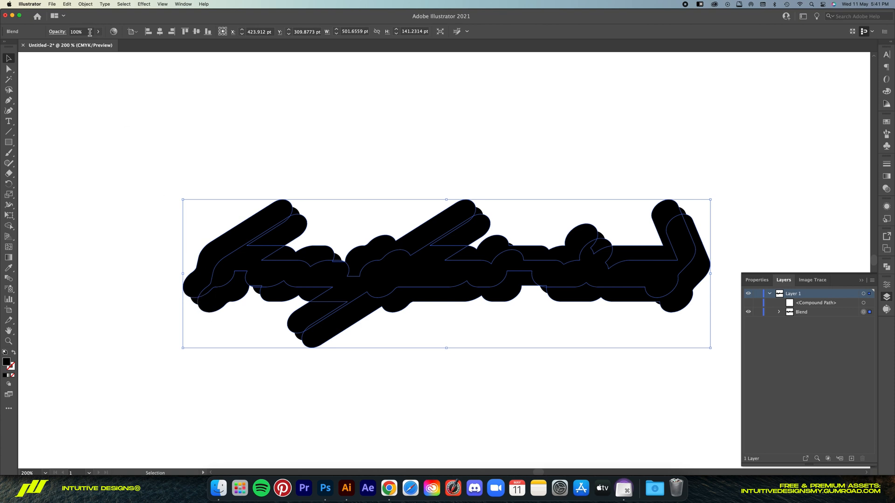
left_click(86, 4)
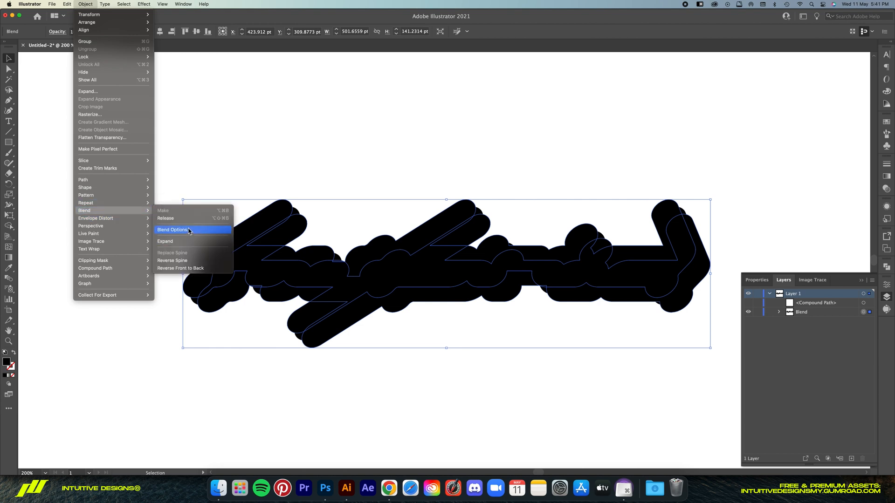
Set the Blend Options spacing to Specified Steps with 15 steps.
left_click(171, 229)
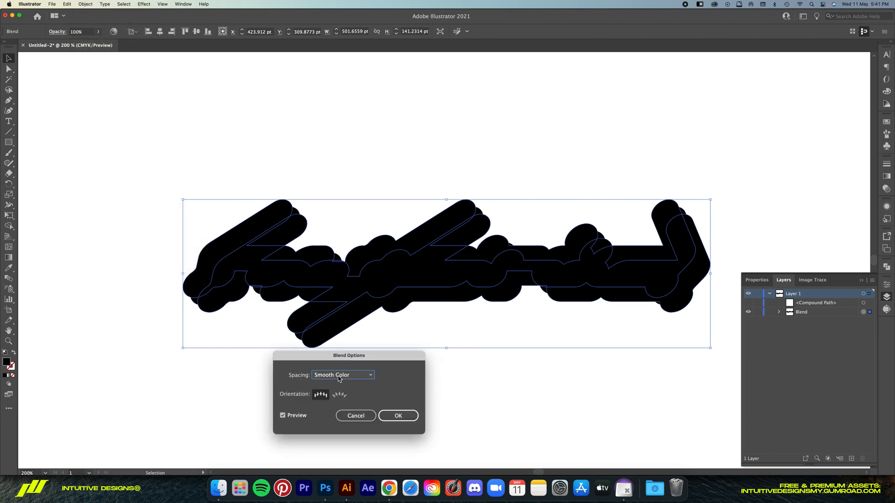
left_click(342, 375)
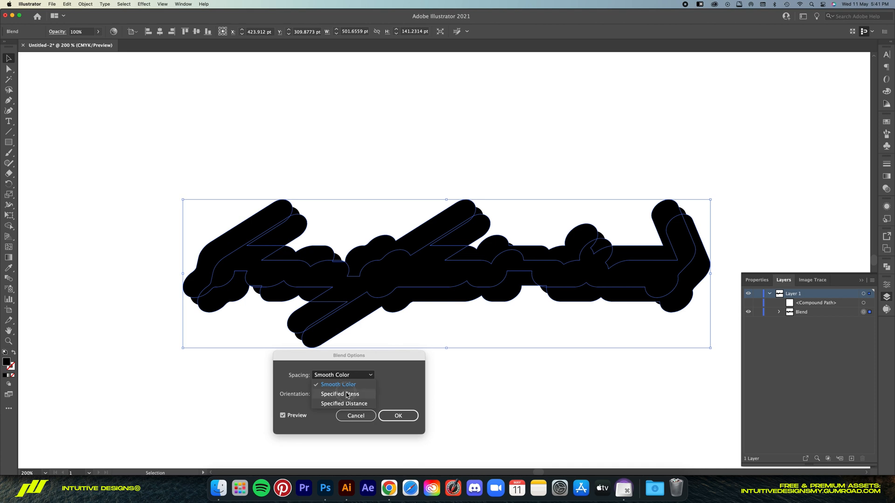
left_click(339, 393)
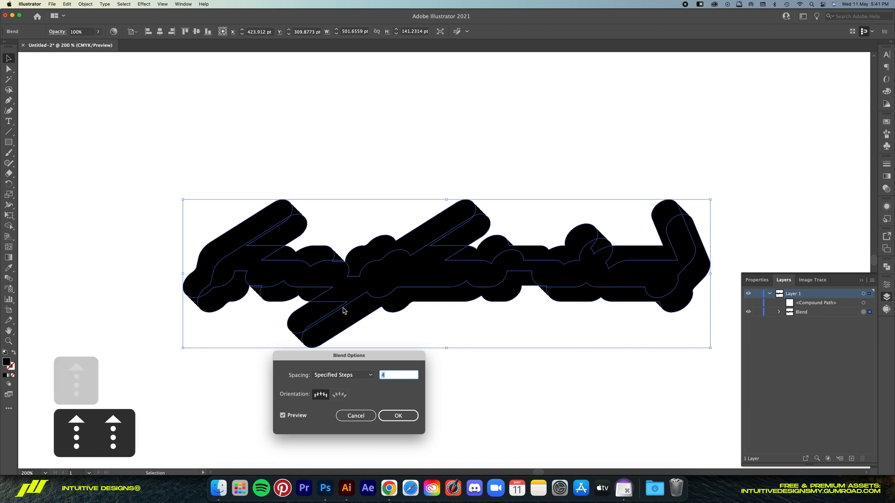
type("10")
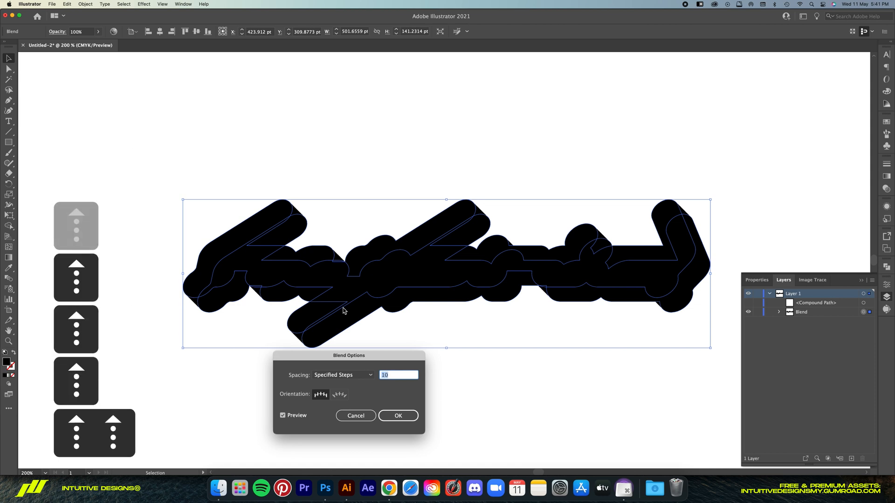
type("15")
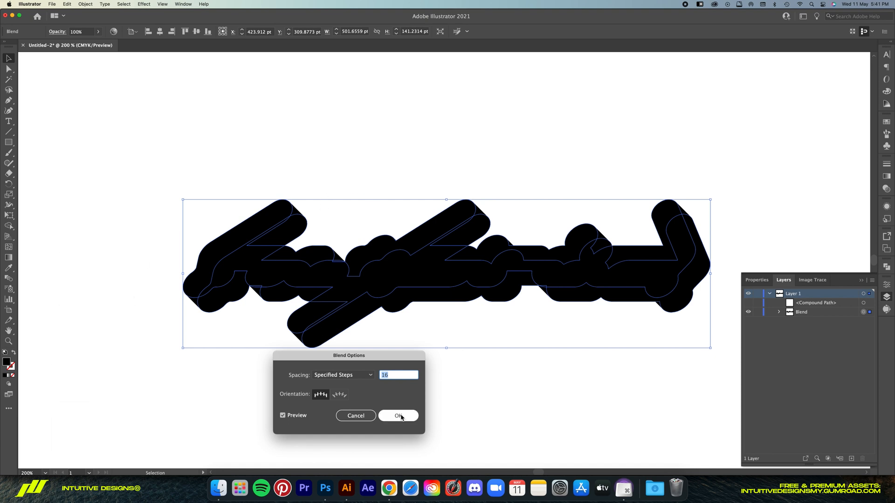
left_click(397, 416)
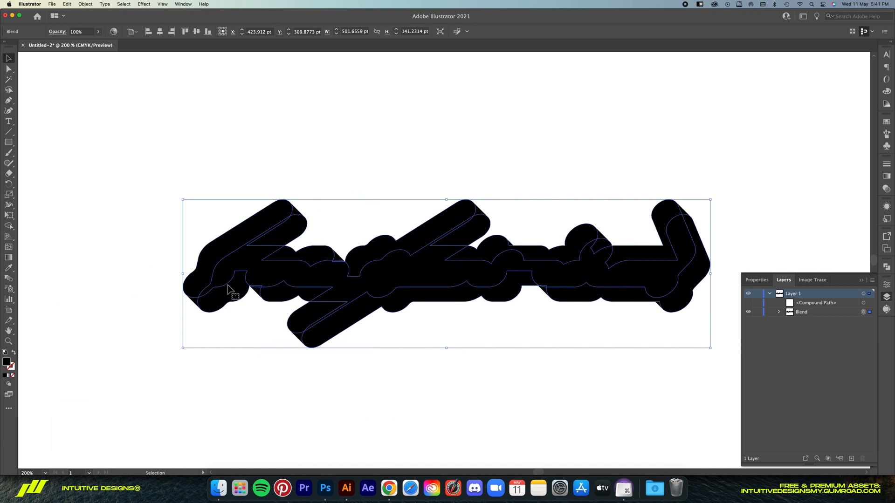
mouse_move(214, 283)
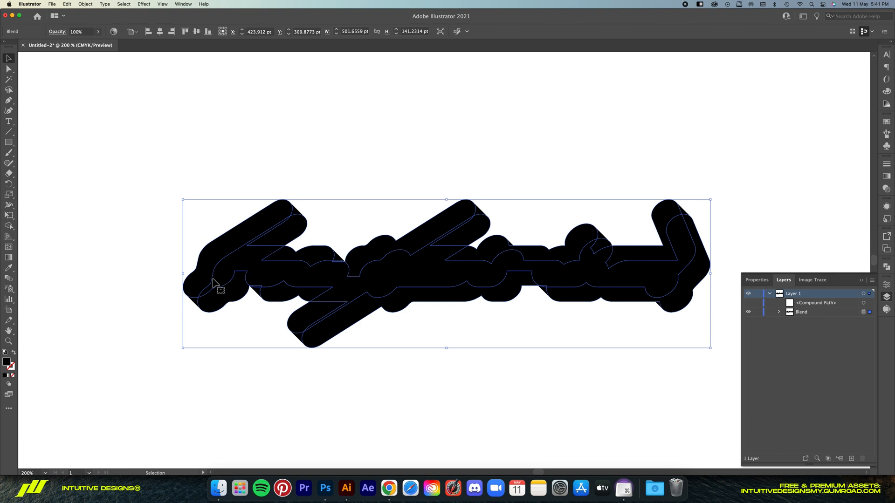
mouse_move(468, 279)
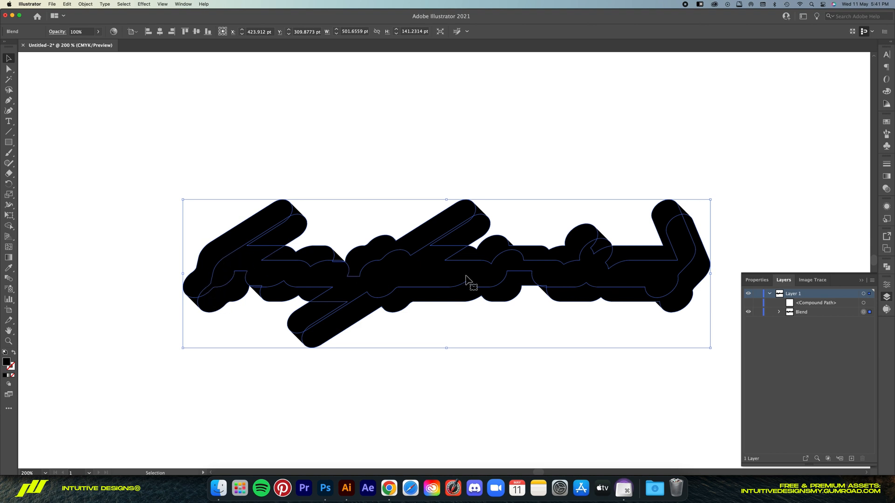
mouse_move(318, 287)
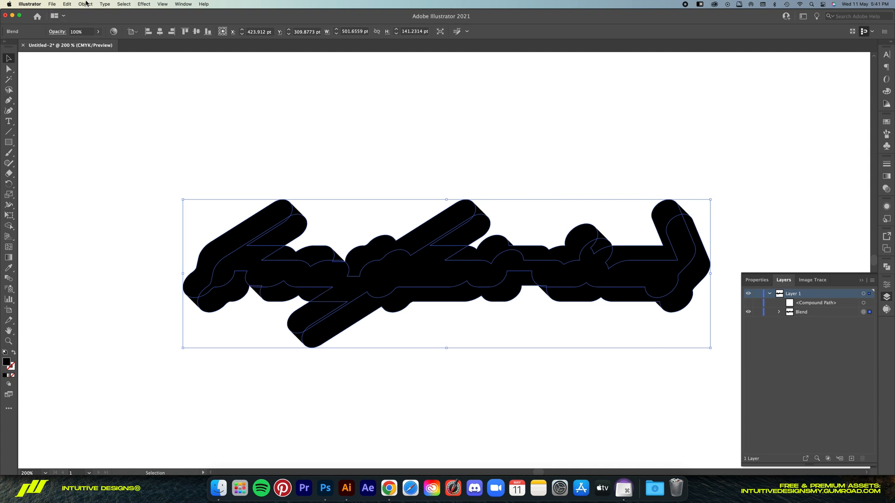
Expand the blend and Unite the extrusion layers into one path with Pathfinder.
left_click(85, 4)
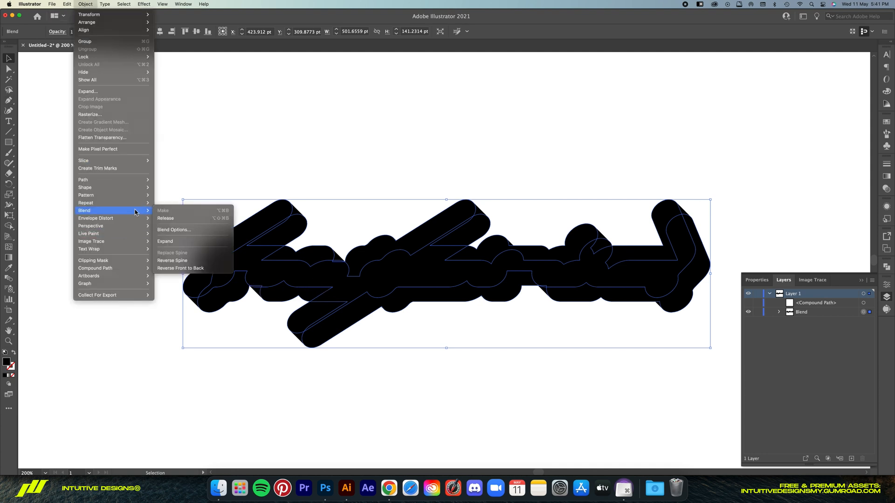
left_click(165, 241)
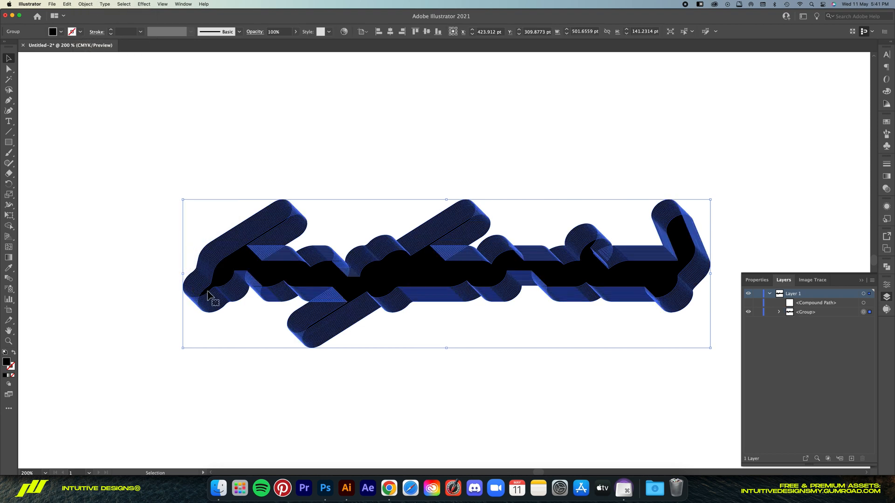
mouse_move(191, 286)
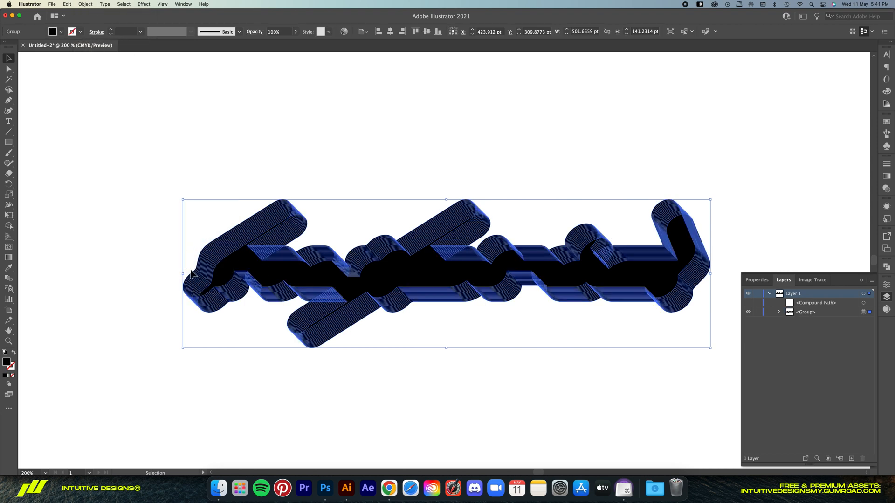
mouse_move(322, 277)
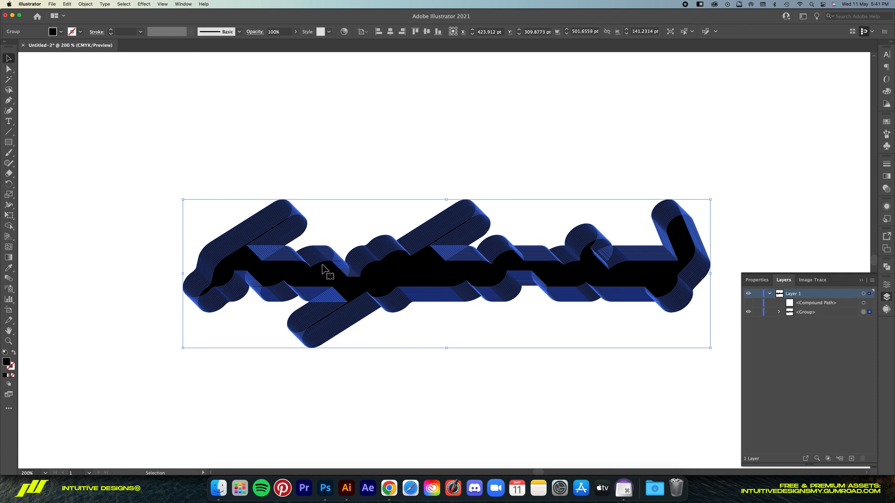
mouse_move(678, 214)
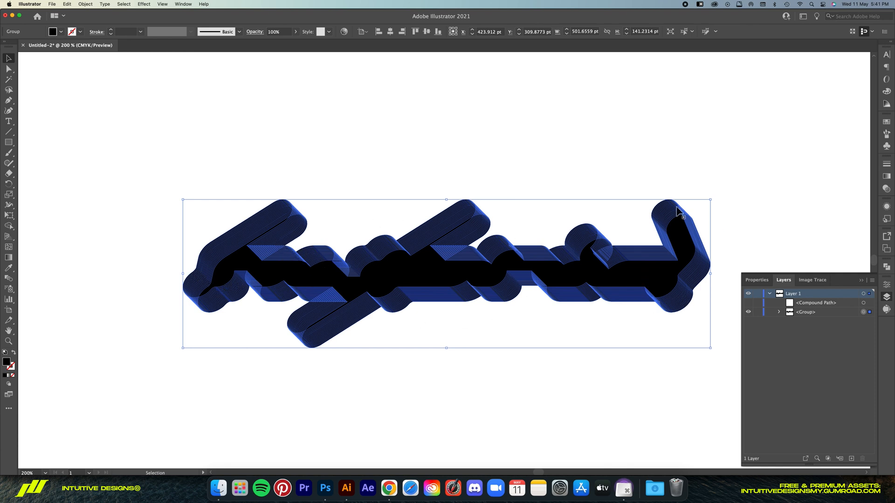
left_click(885, 280)
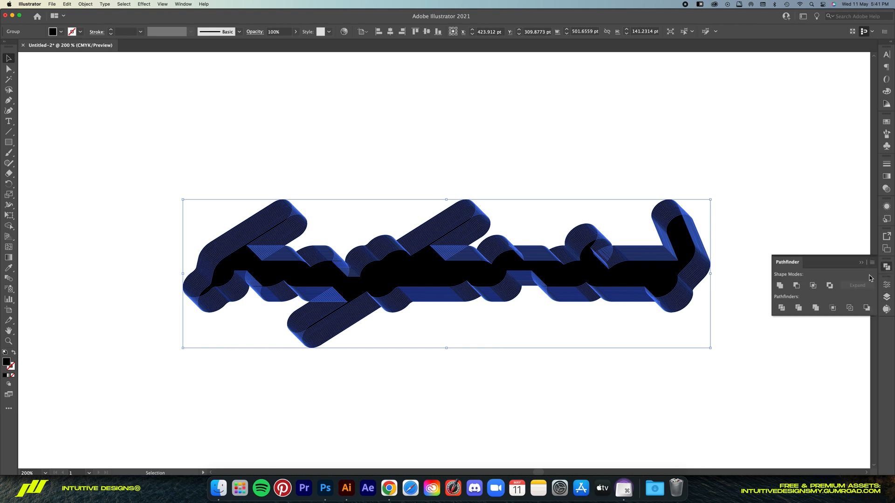
mouse_move(781, 287)
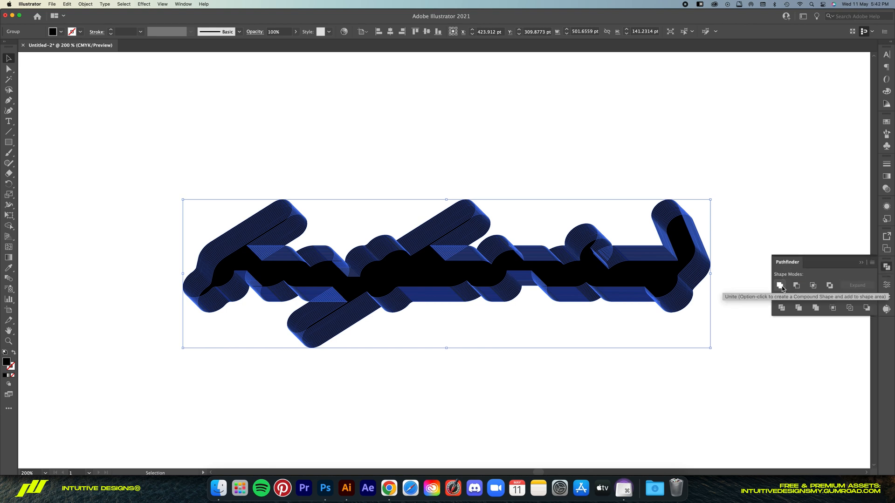
left_click(780, 286)
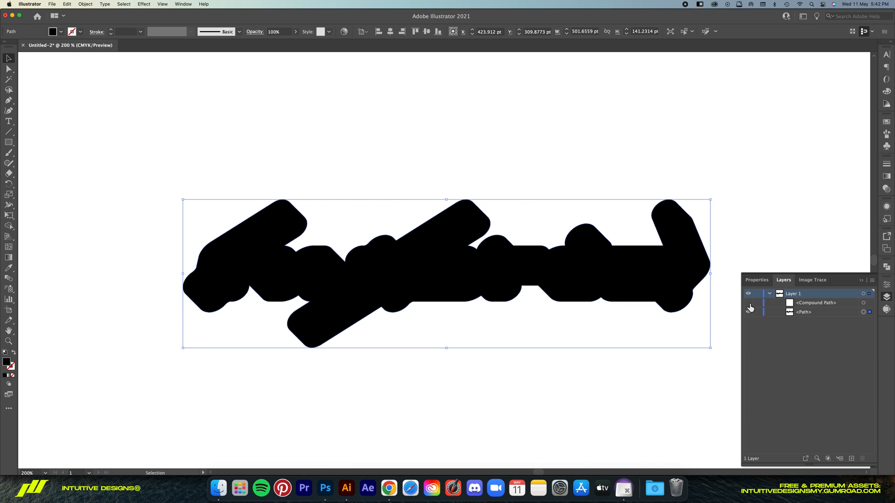
Unhide the hybrid lettering and cut it out of the black backing with Pathfinder Minus Front.
left_click(747, 302)
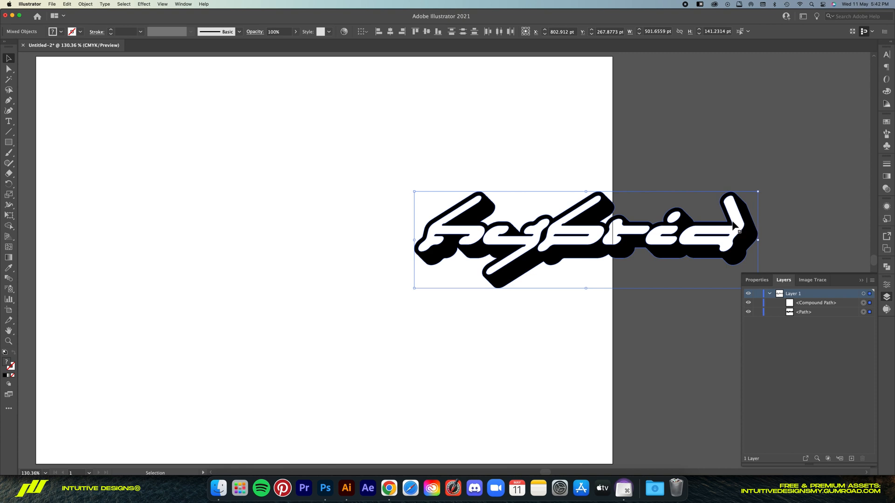
mouse_move(680, 248)
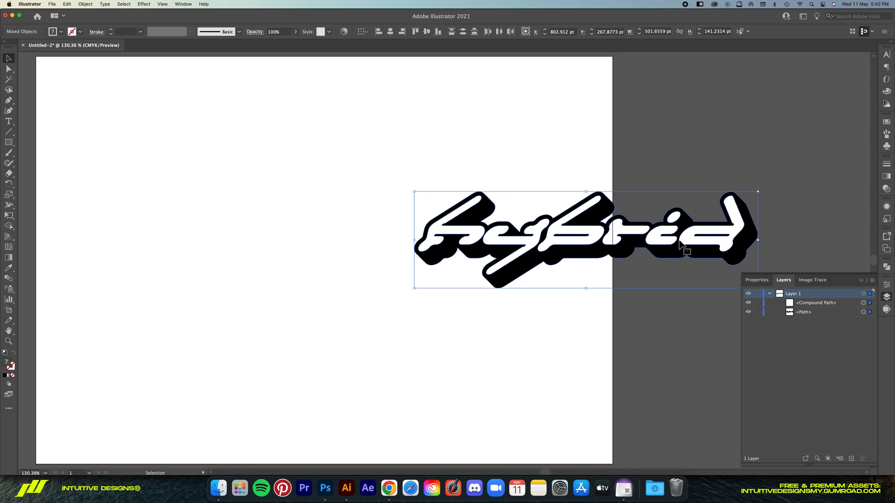
mouse_move(712, 255)
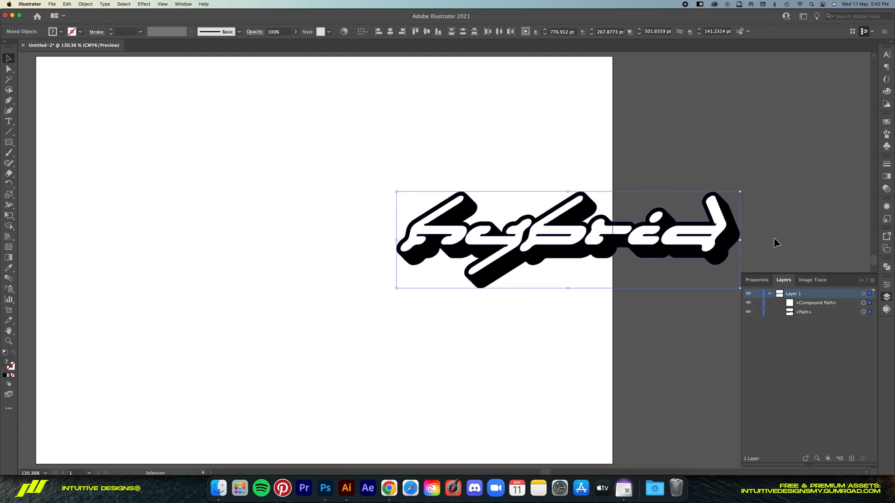
left_click(885, 266)
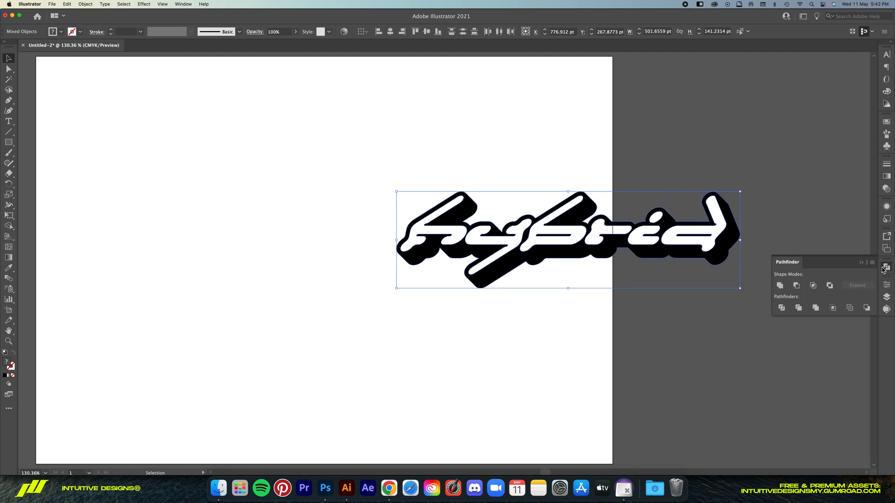
mouse_move(796, 286)
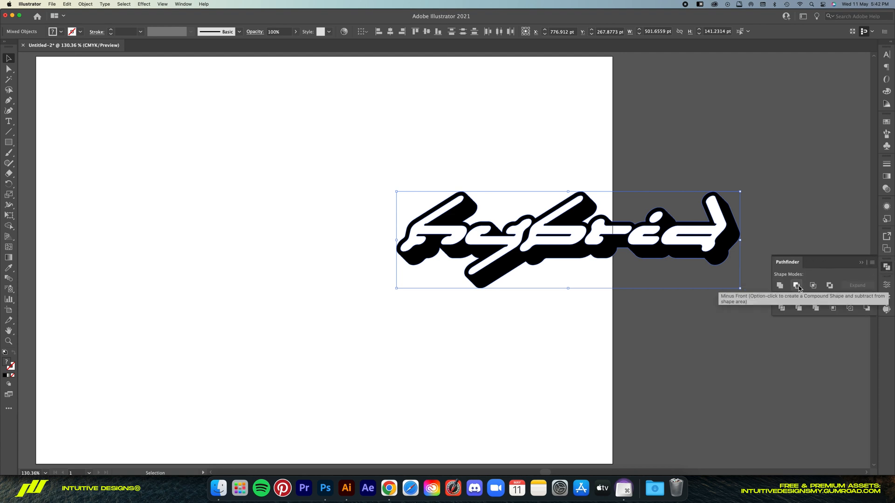
left_click(795, 285)
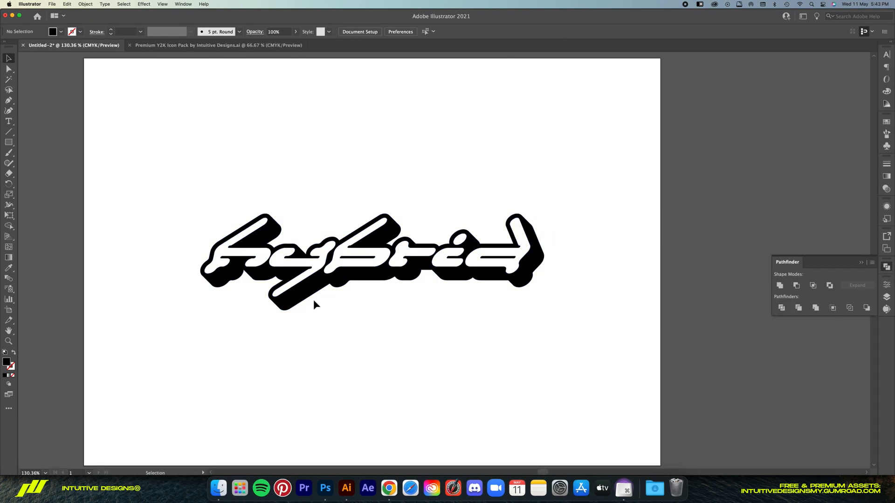
mouse_move(291, 180)
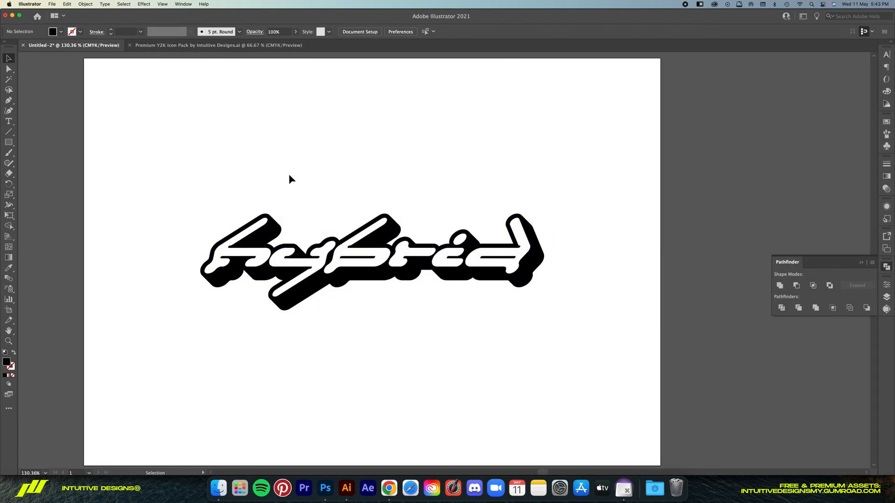
Bring the swoosh ring from the icon pack, then scale and tilt it around the wordmark.
left_click(218, 45)
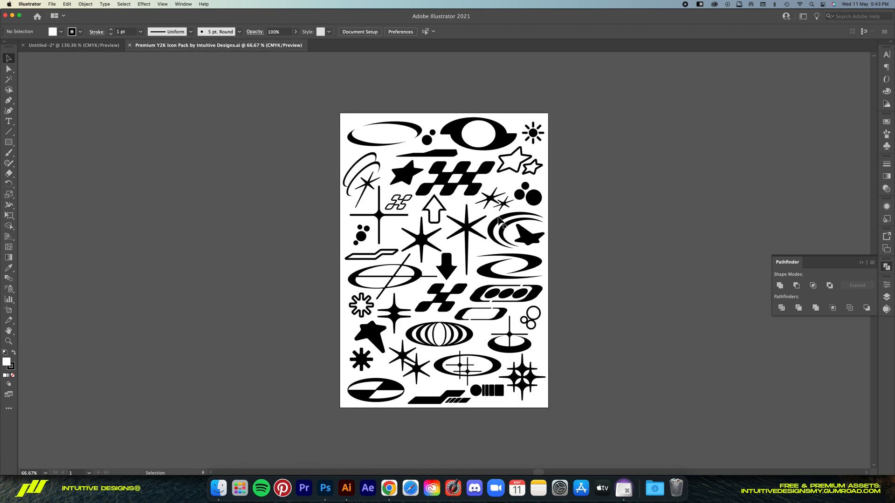
left_click(453, 177)
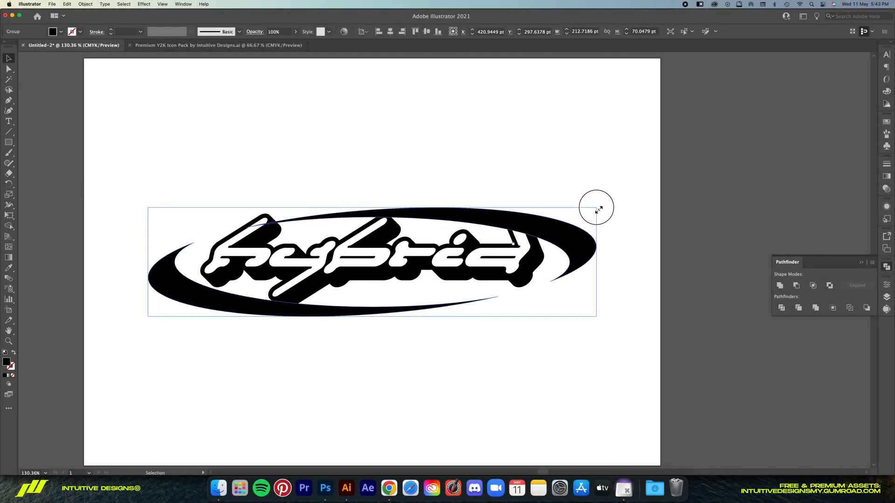
left_click_drag(596, 207, 594, 152)
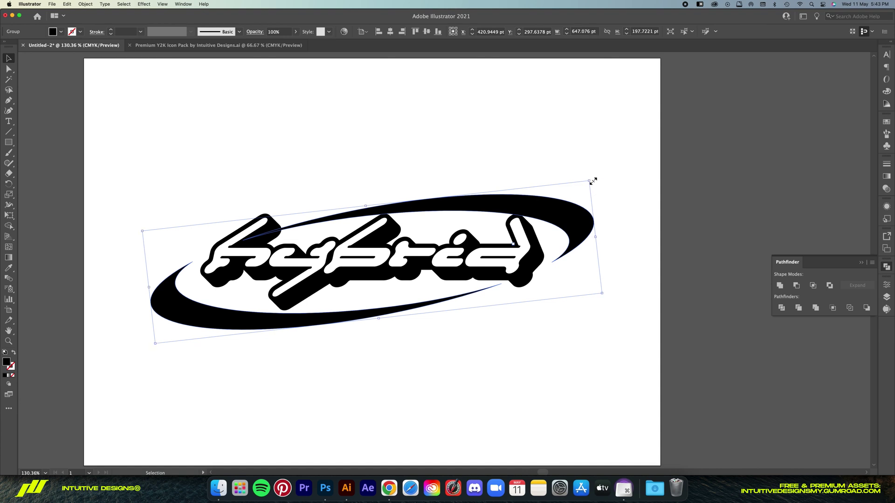
left_click_drag(591, 181, 599, 177)
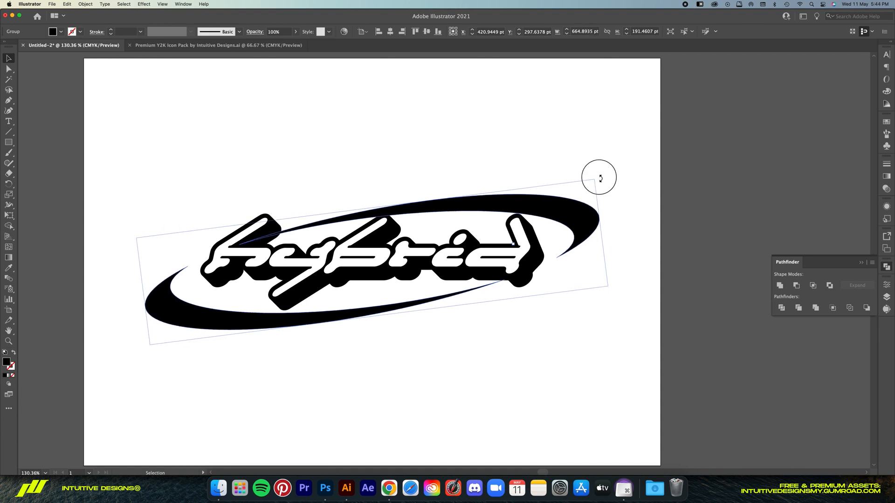
left_click(558, 143)
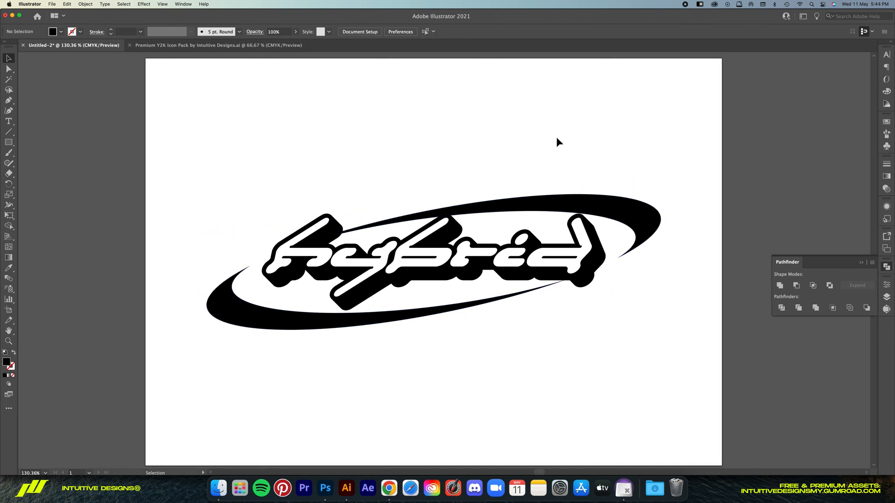
Bring the eight-point star from the icon pack and place it at the top of the swoosh.
left_click(218, 45)
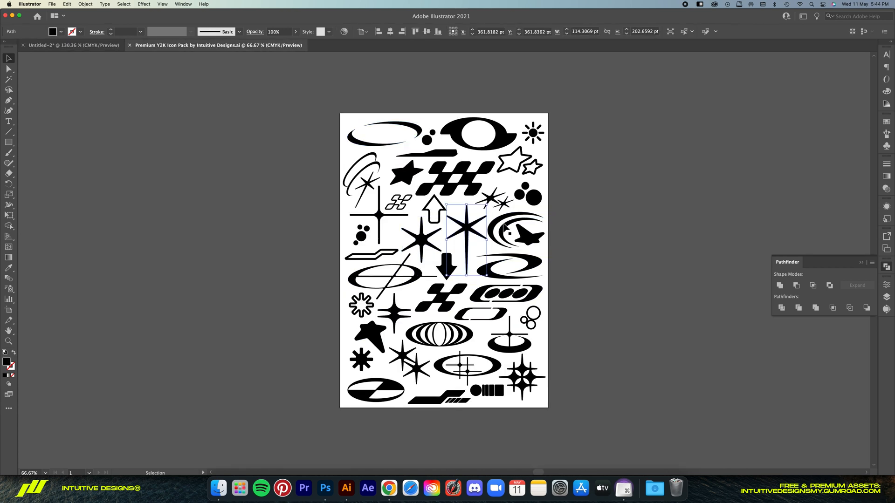
left_click(72, 46)
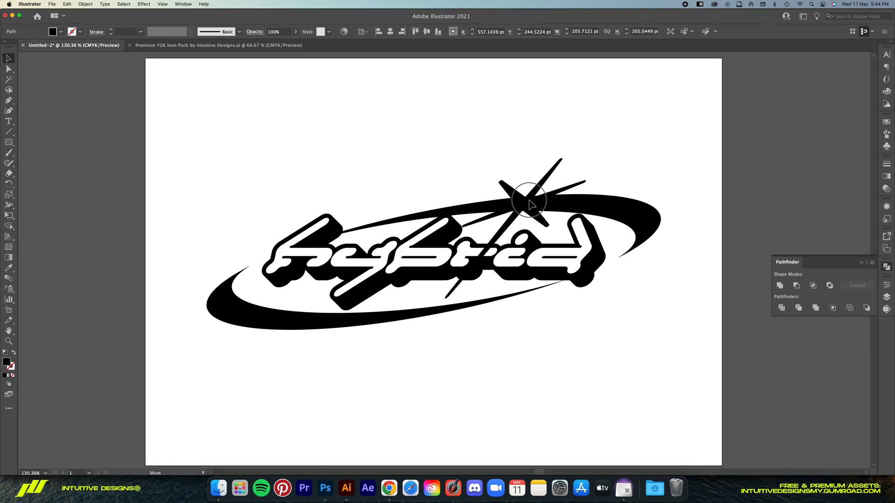
left_click_drag(527, 200, 520, 207)
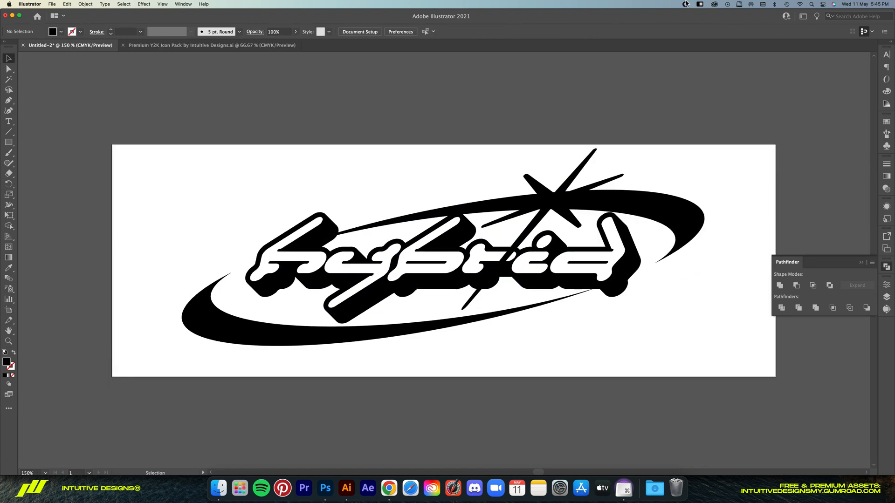
Save the logo document, then browse Photoshop's Saved and Recent new-document presets.
key("cmd+s")
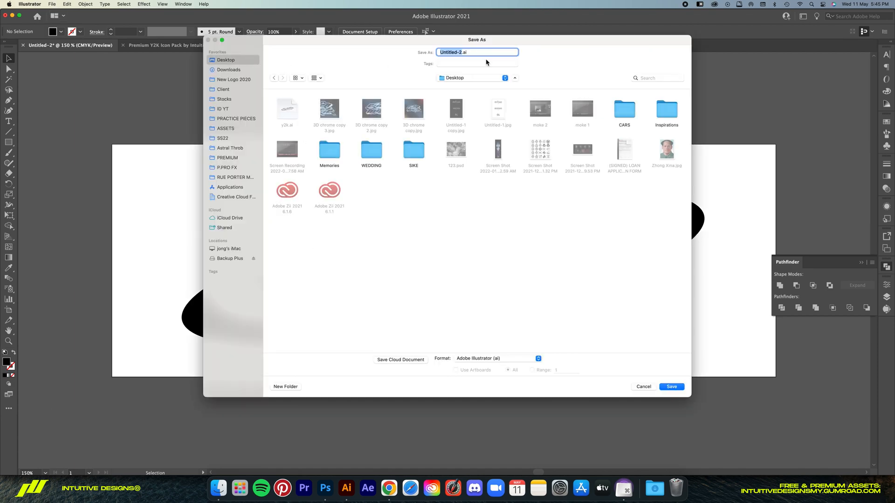
left_click(671, 385)
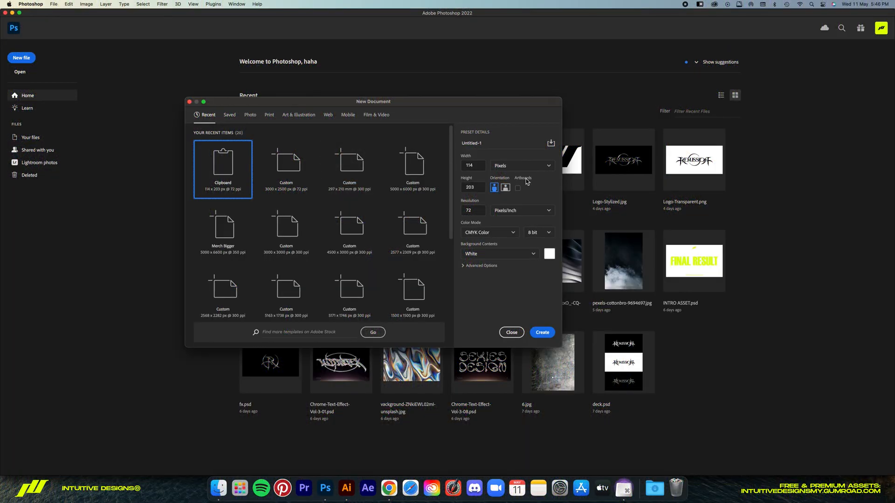
left_click(230, 114)
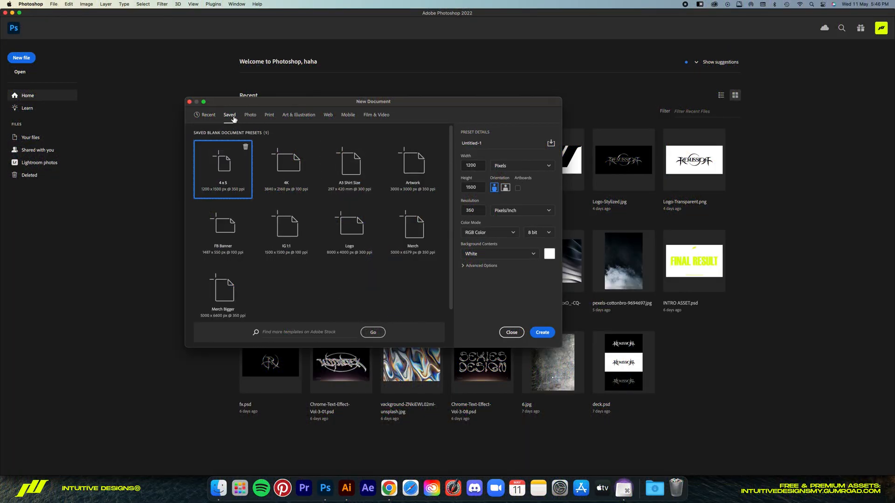
left_click(208, 114)
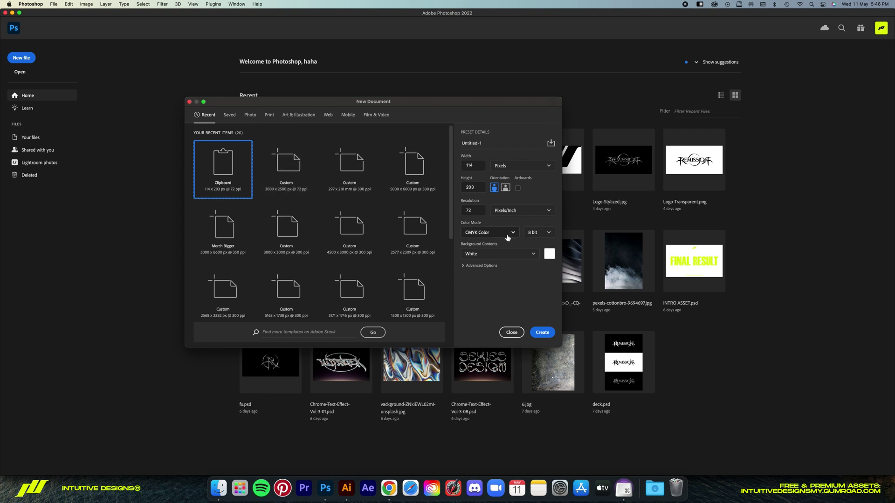
type("30")
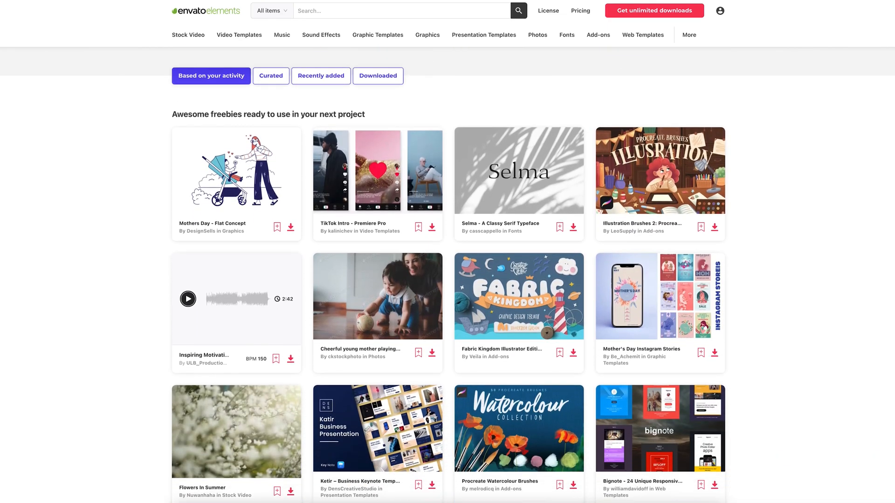
Limit the Envato Elements search to the 3D category and search for 'sci fi'.
scroll("down", 3)
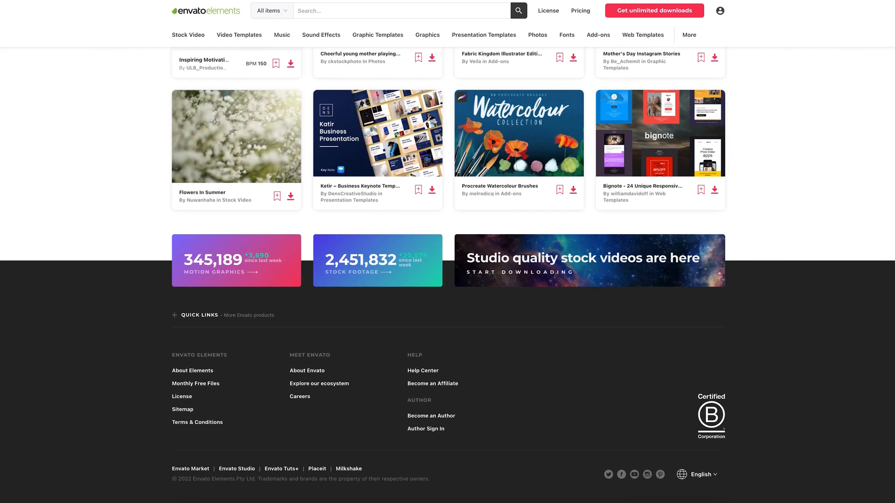
scroll("up", 3)
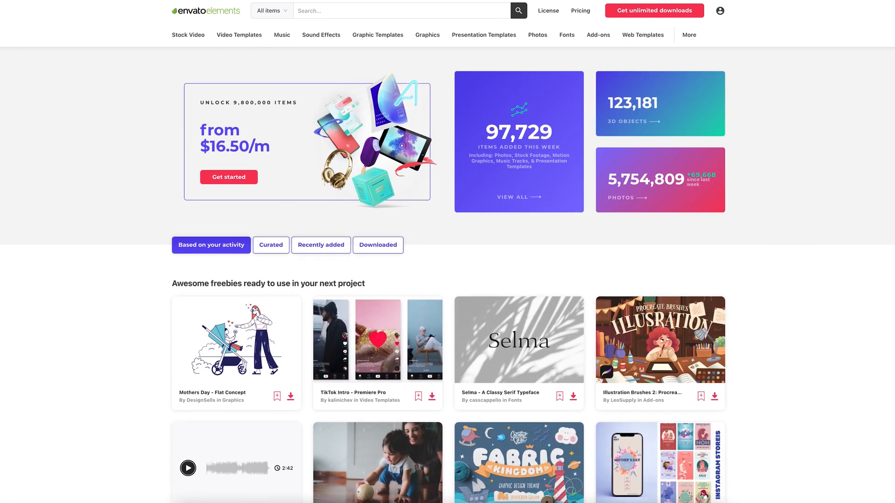
left_click(518, 340)
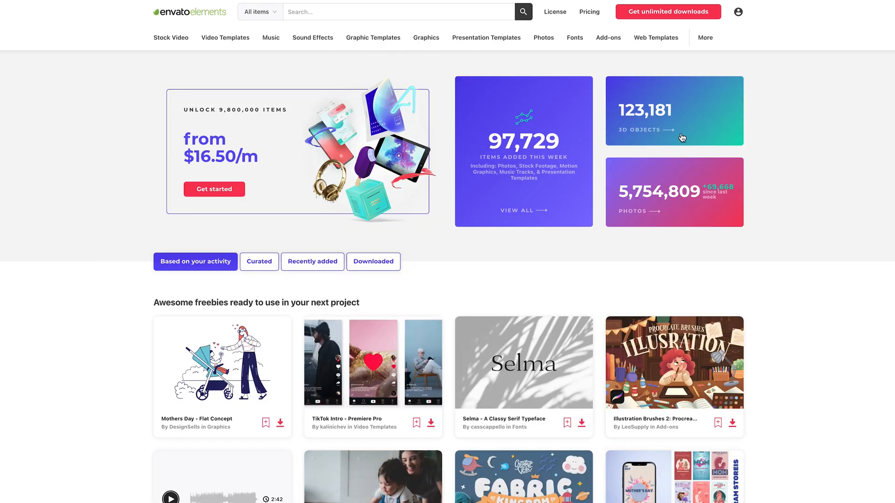
left_click(259, 11)
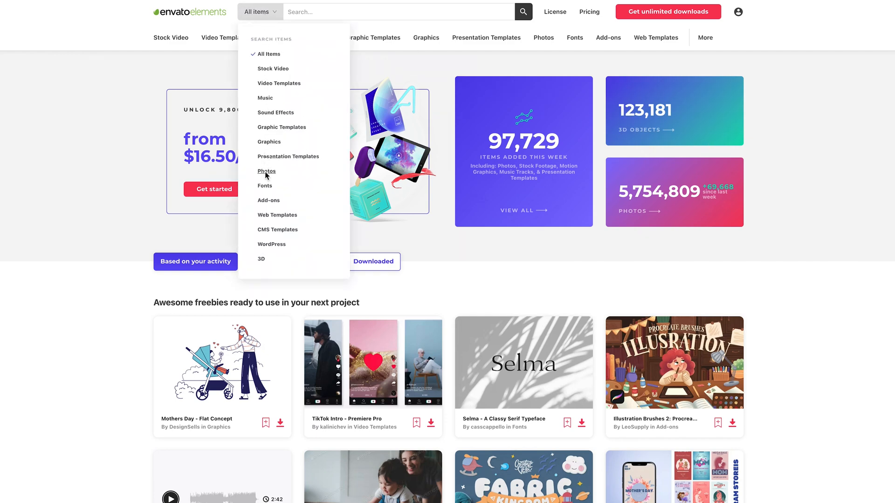
left_click(266, 172)
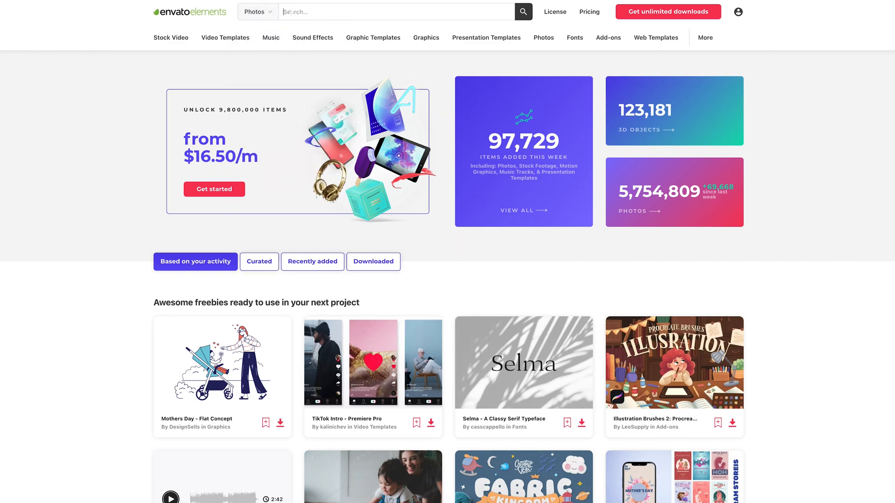
type("sci fi")
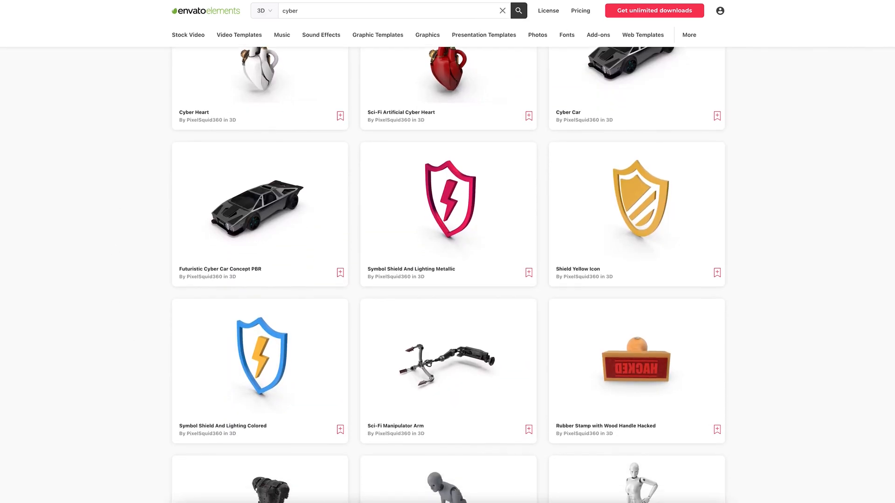
Scroll down through the 3D results grid to find a suitable model.
scroll("down", 3)
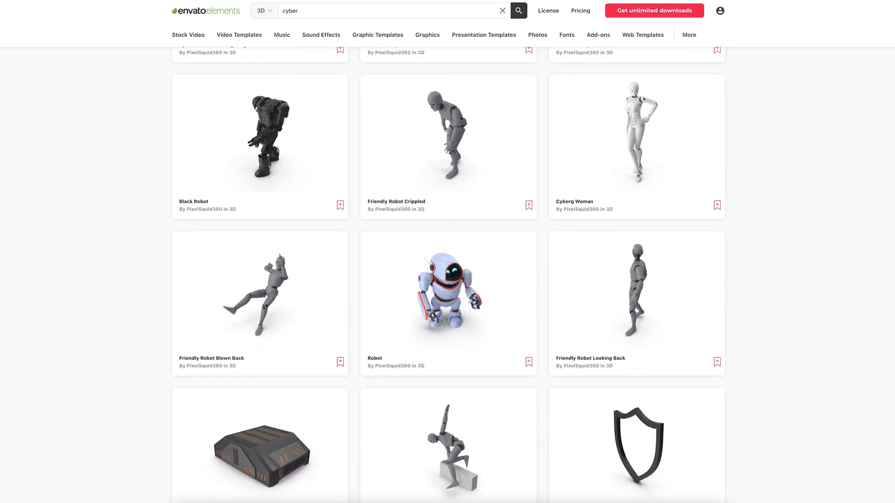
scroll("down", 3)
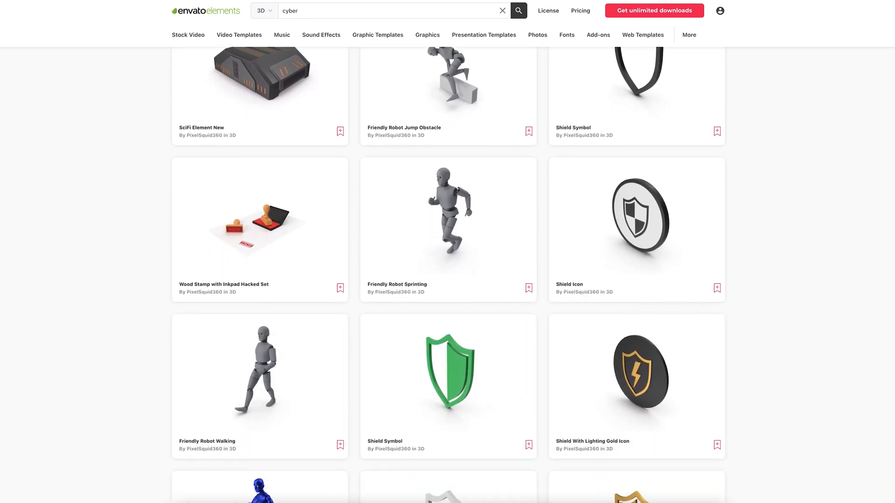
scroll("down", 3)
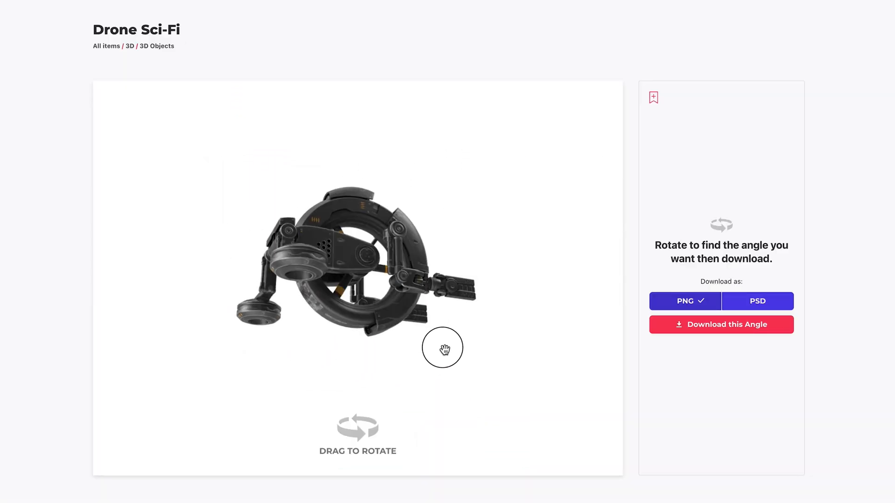
Rotate the Drone Sci-Fi 3D model preview to view it from several angles.
left_click_drag(442, 348, 406, 264)
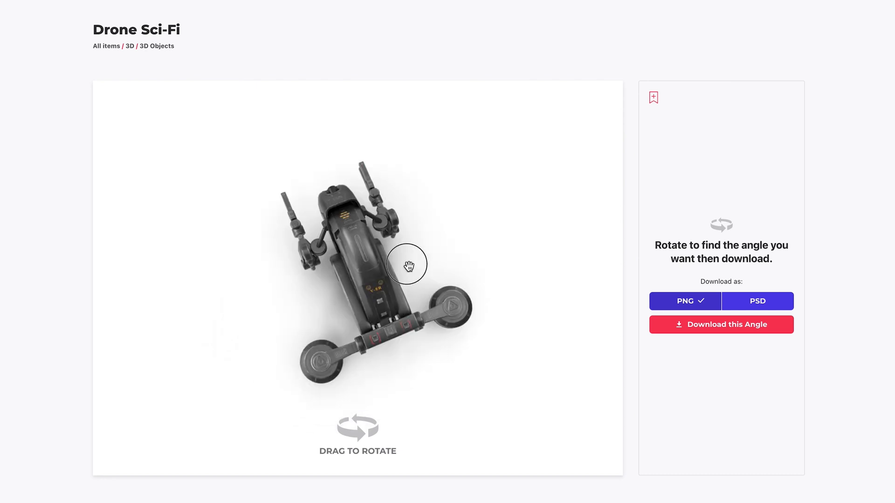
left_click_drag(406, 263, 411, 232)
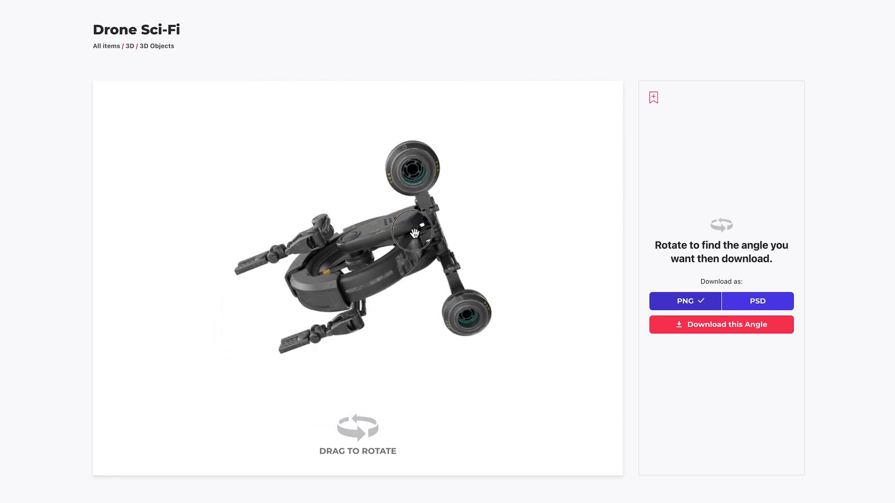
left_click_drag(411, 231, 394, 248)
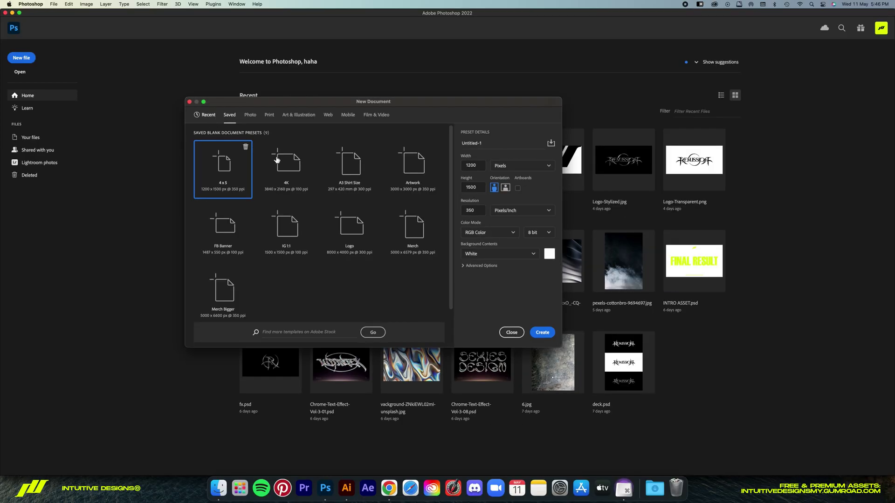
Create a 3000 × 2000 px RGB document with a black background colour.
left_click(208, 114)
type("3000")
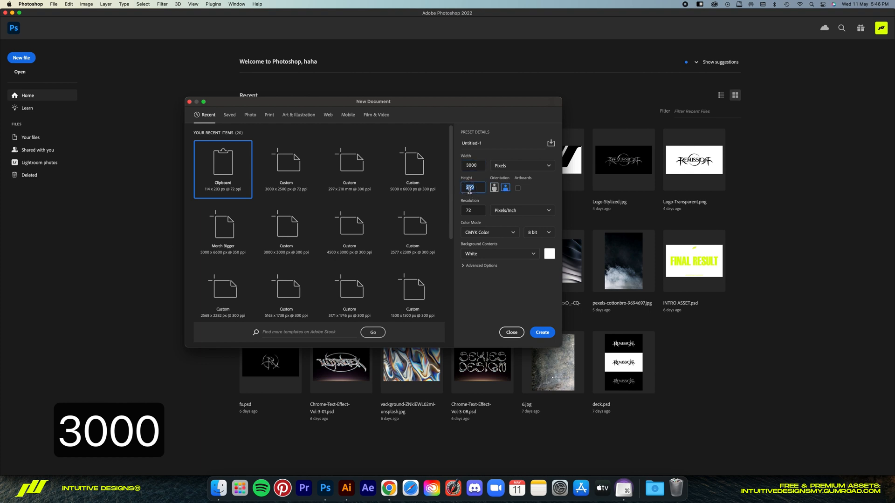
type("2000")
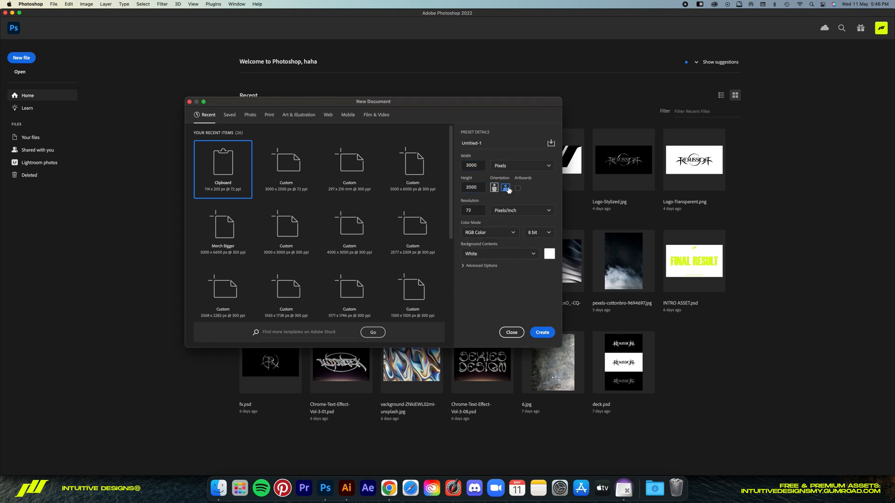
left_click(549, 254)
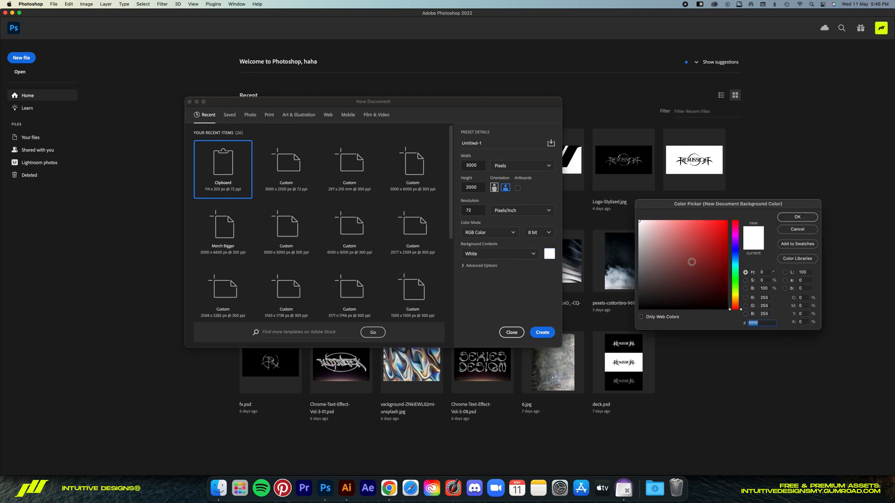
left_click(796, 216)
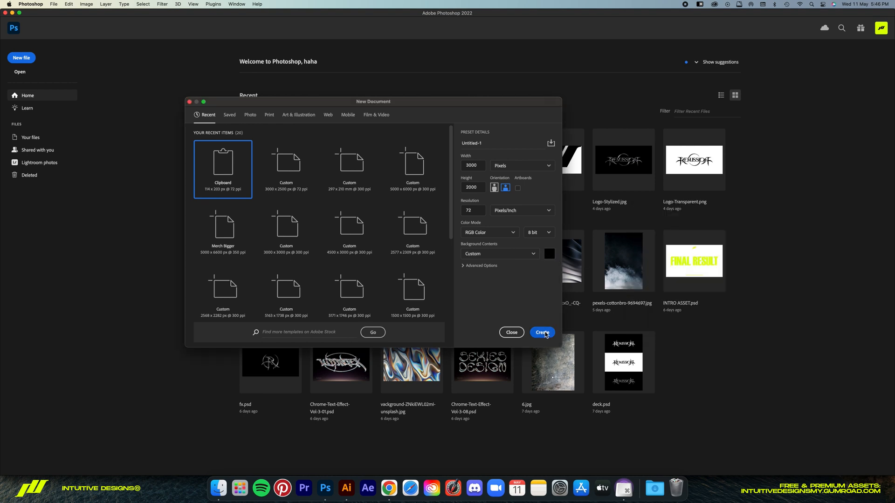
left_click(542, 332)
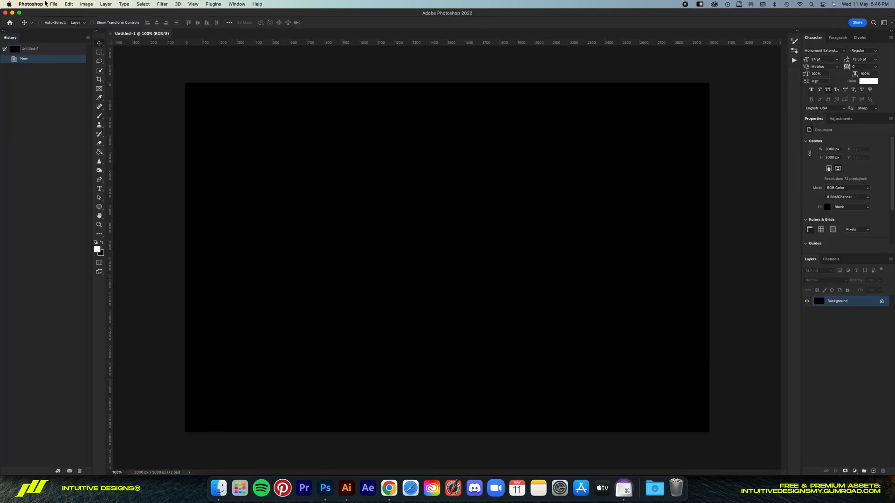
Open y2k-1.ai and confirm the Import PDF settings.
left_click(54, 4)
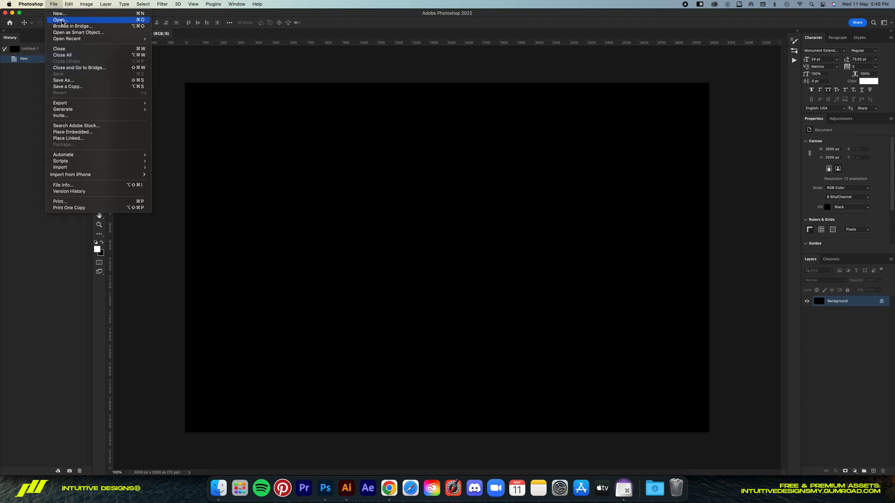
left_click(58, 20)
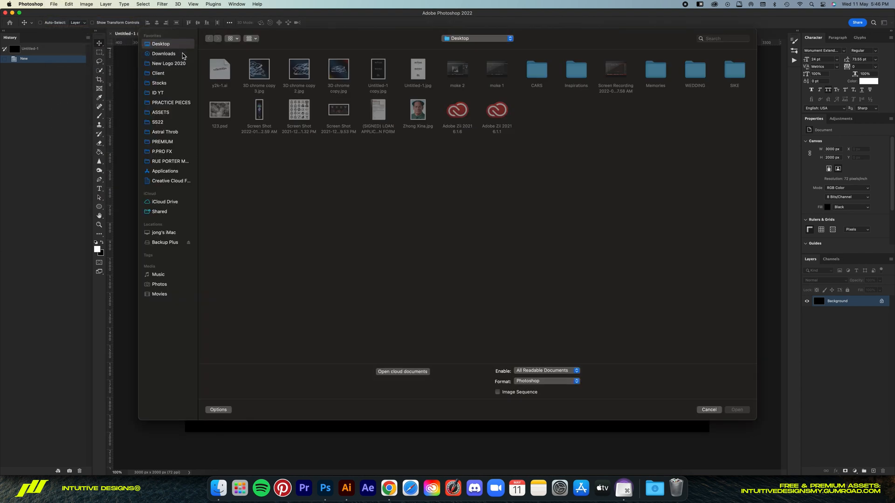
double_click(218, 67)
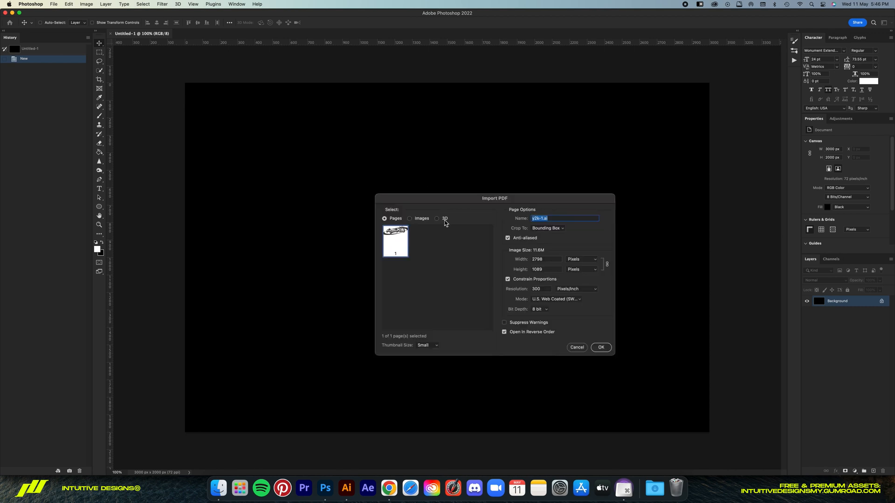
mouse_move(641, 295)
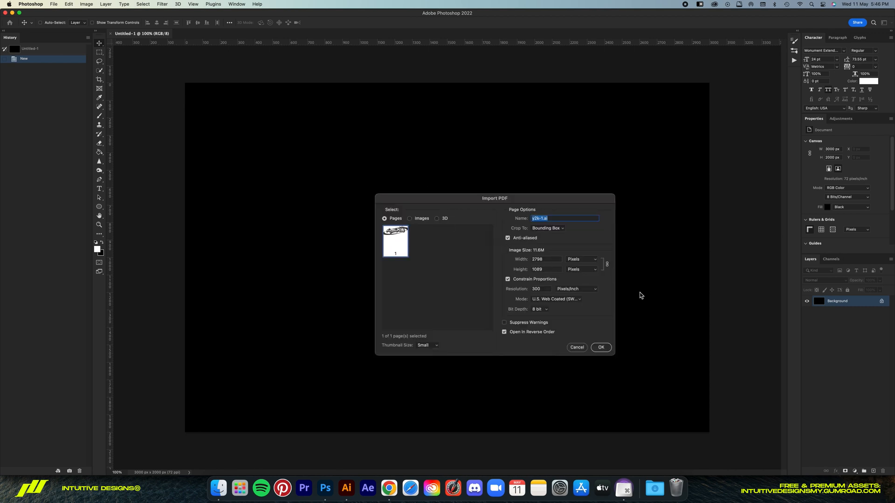
left_click(600, 347)
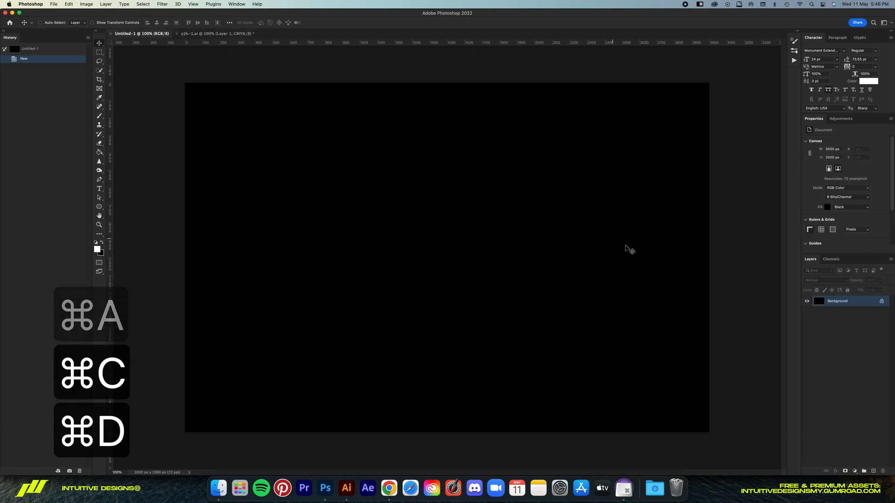
Paste the logo onto the black canvas and invert it so it shows light.
key("cmd+v")
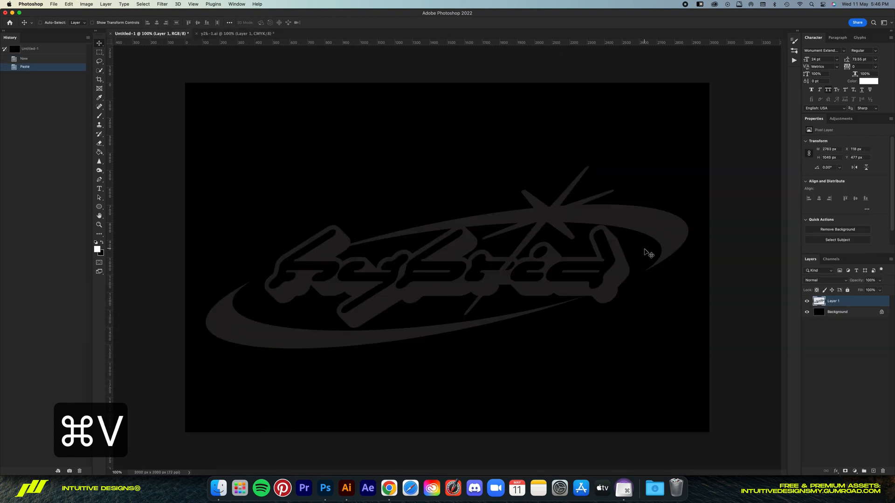
key("cmd+i")
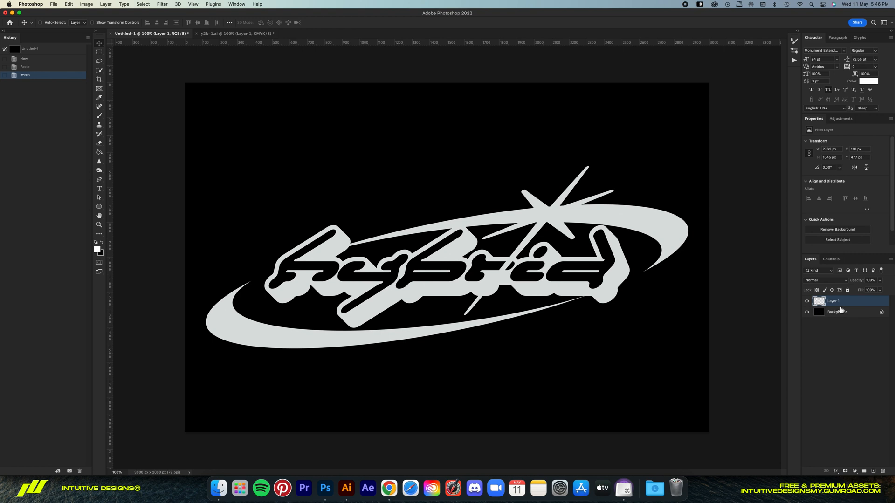
left_click(833, 301)
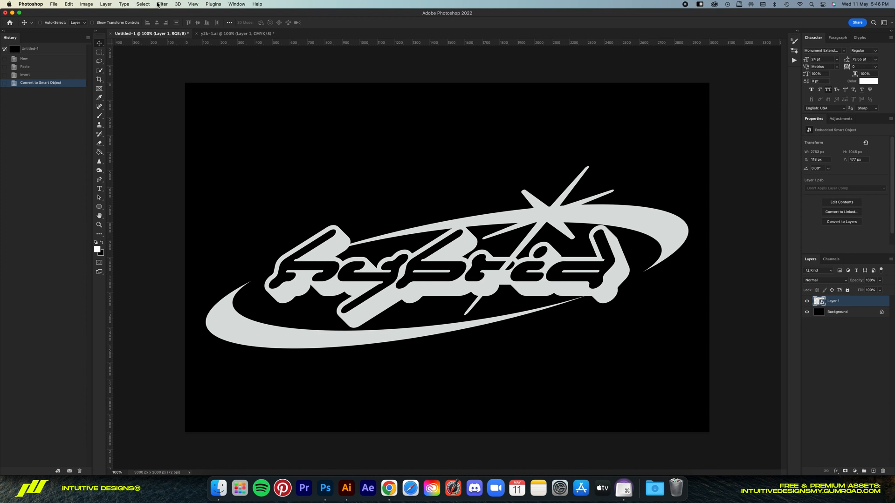
Launch the Eye Candy 7 filter on the logo layer in trial mode.
left_click(162, 4)
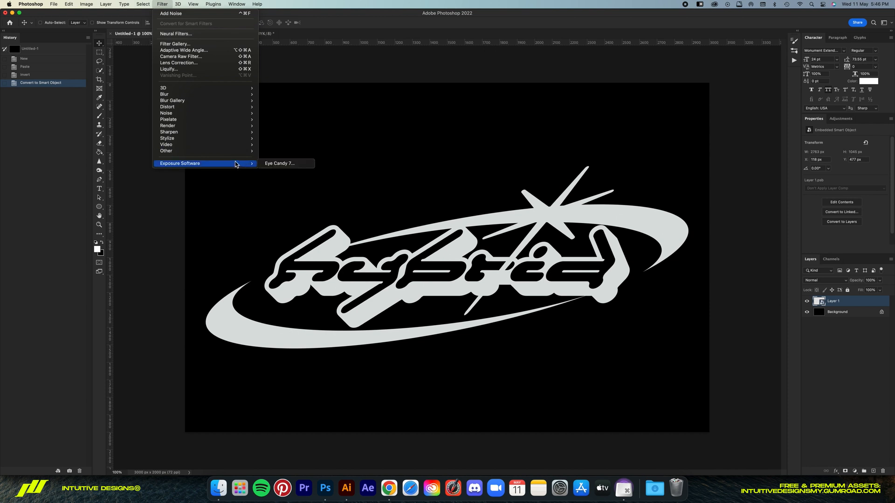
left_click(322, 168)
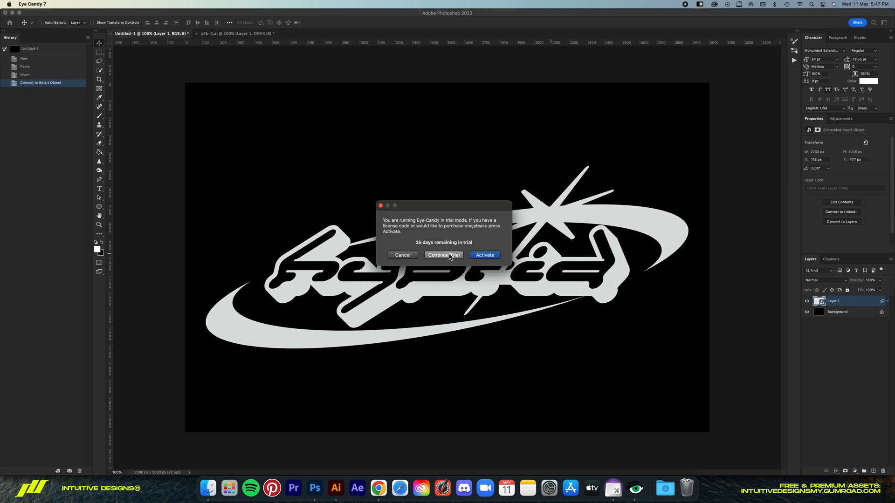
left_click(443, 254)
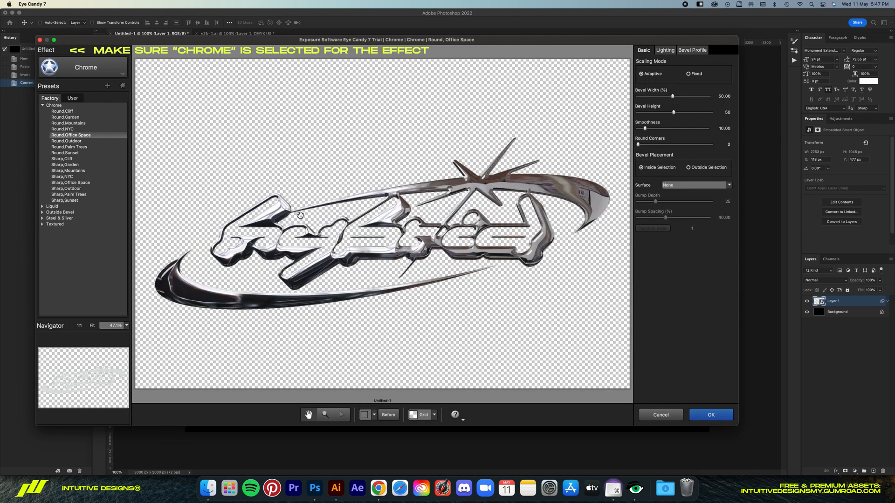
Compare the Round NYC, Office Space and Outdoor chrome presets, then apply Round, Outdoor.
left_click(66, 141)
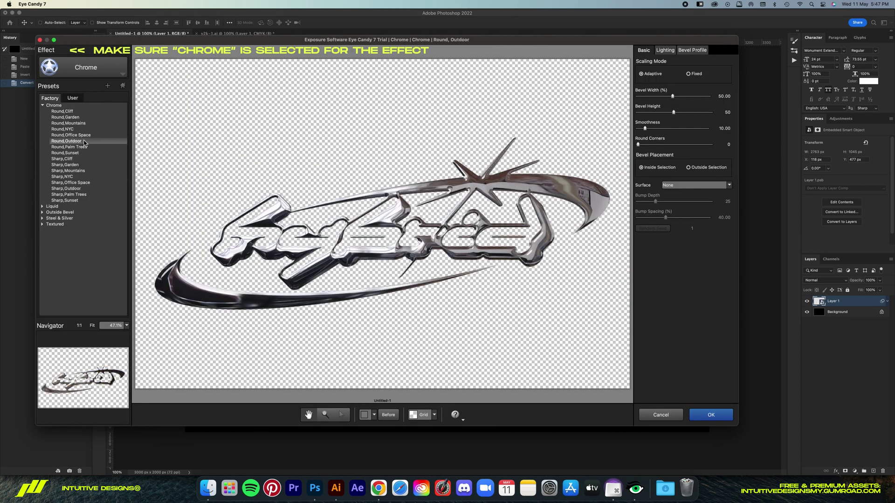
left_click(62, 128)
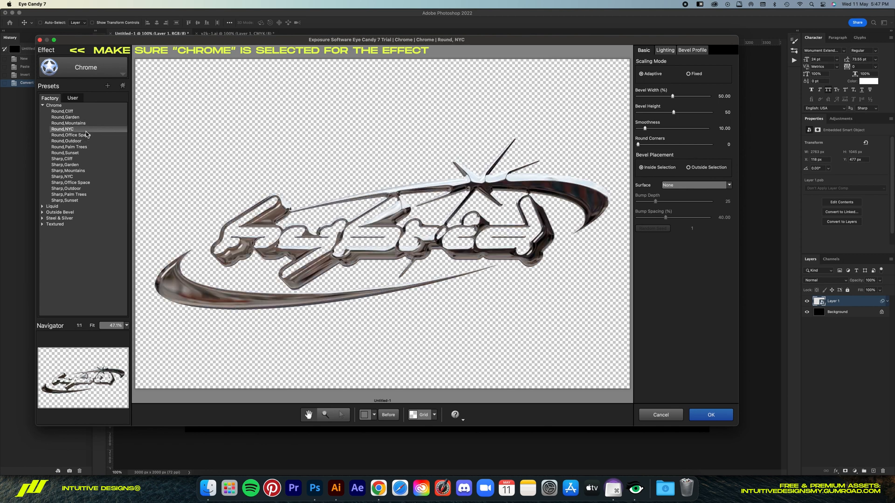
left_click(70, 135)
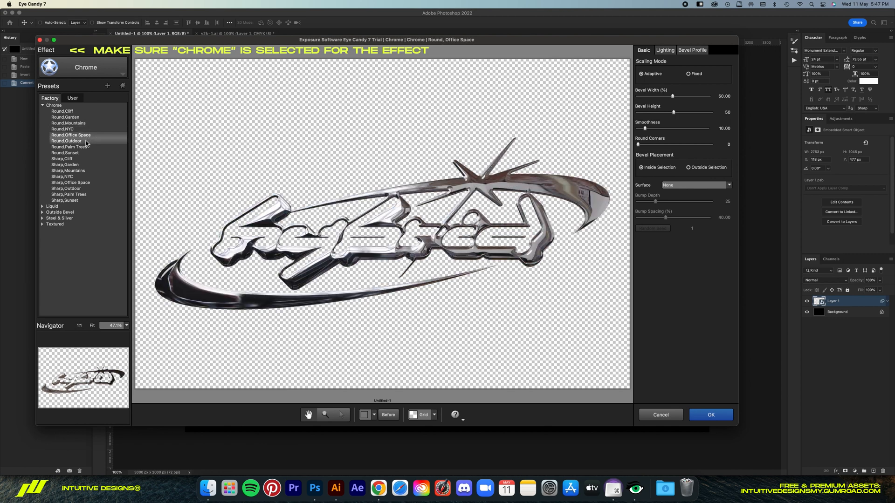
left_click(66, 141)
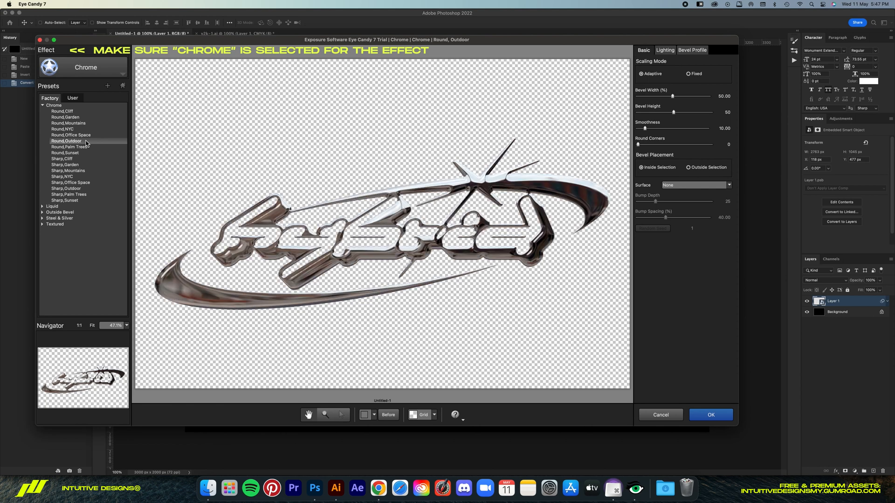
left_click(71, 134)
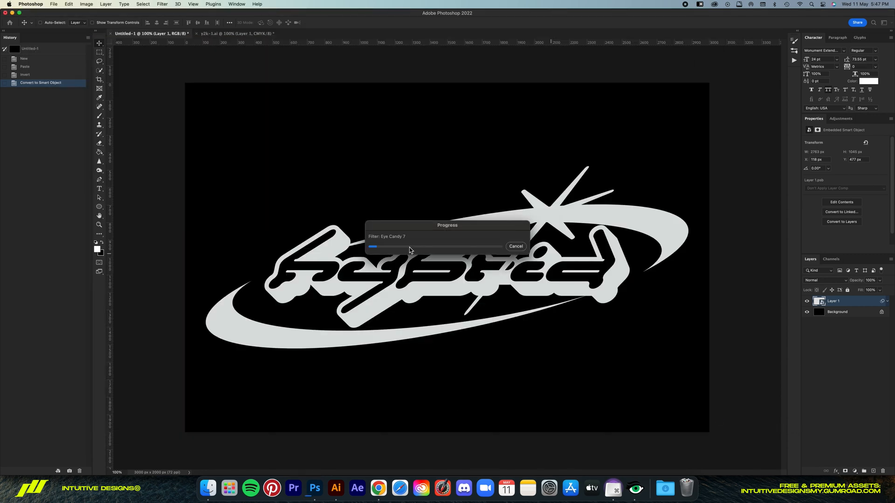
mouse_move(432, 243)
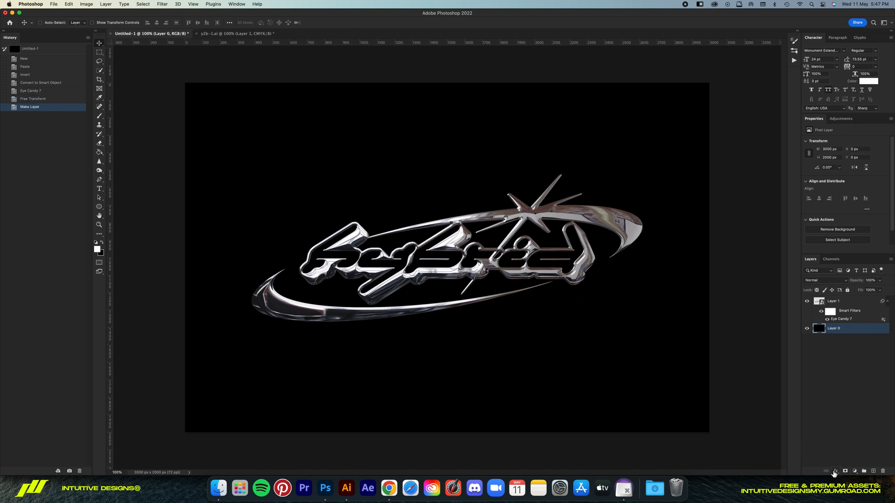
Add a 45° red-blue-orange Gradient Overlay to the background layer, scaled so colours sit in the corners.
left_click(834, 471)
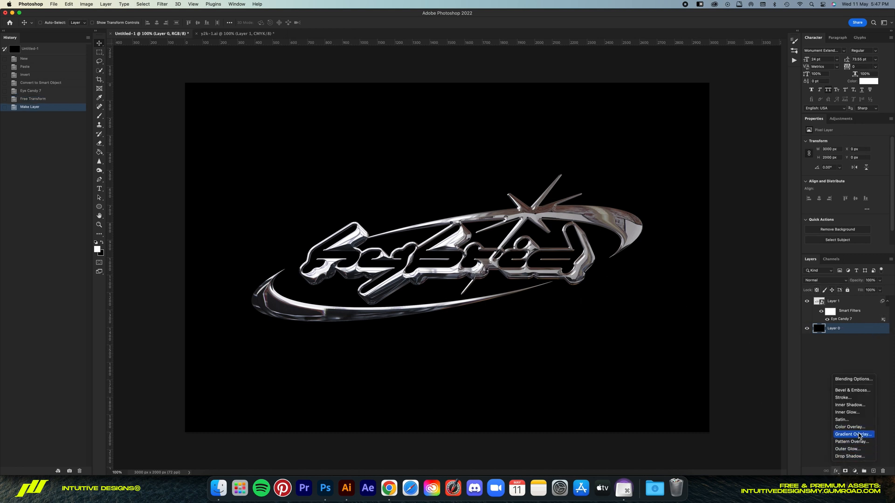
left_click(852, 435)
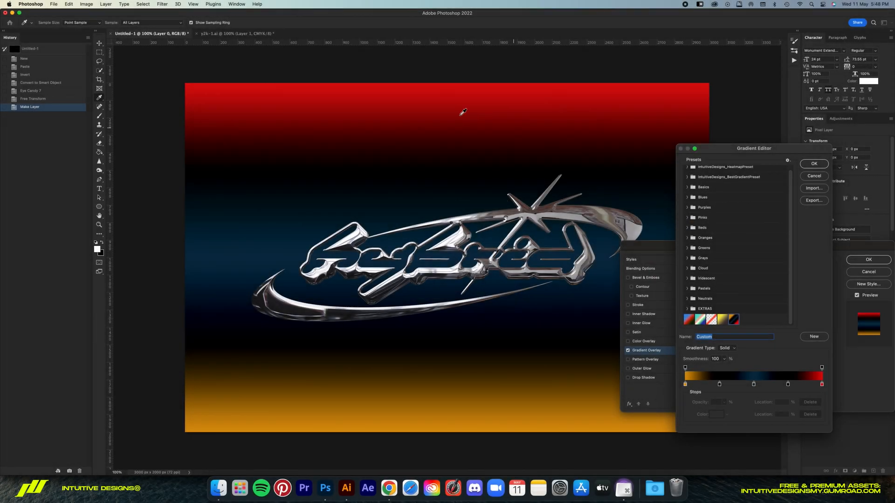
left_click(813, 163)
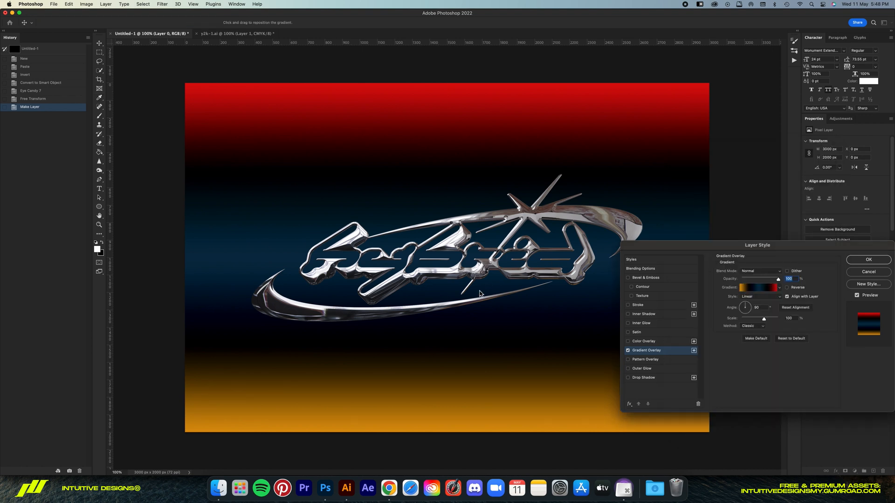
left_click(758, 307)
type("45")
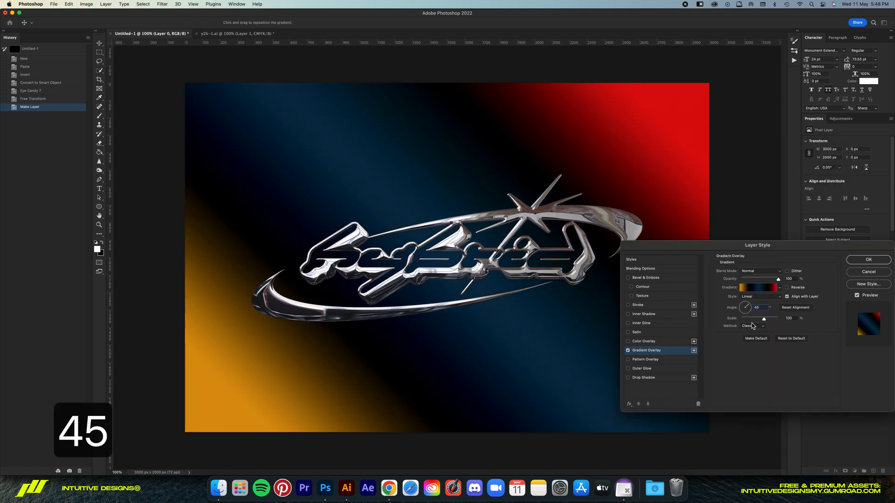
left_click_drag(764, 319, 763, 319)
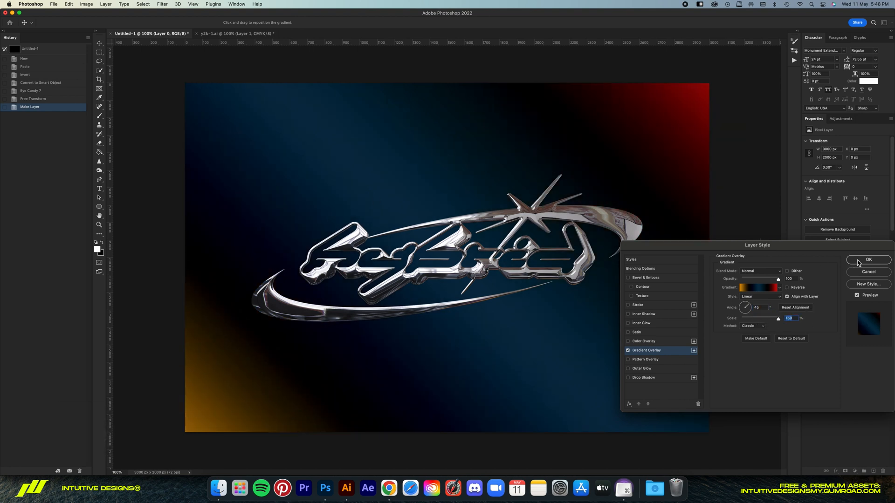
left_click(869, 260)
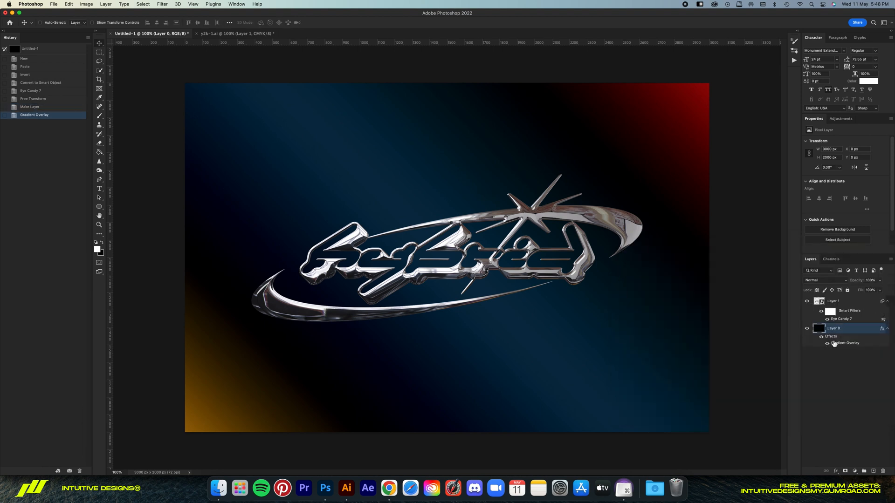
mouse_move(846, 343)
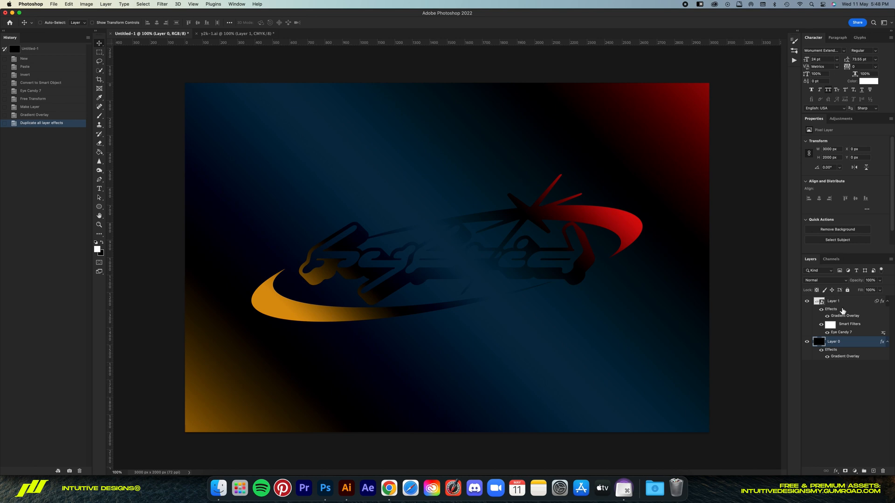
Rename the logo layer to Y2K Logo and reopen its copied gradient overlay.
left_click(842, 301)
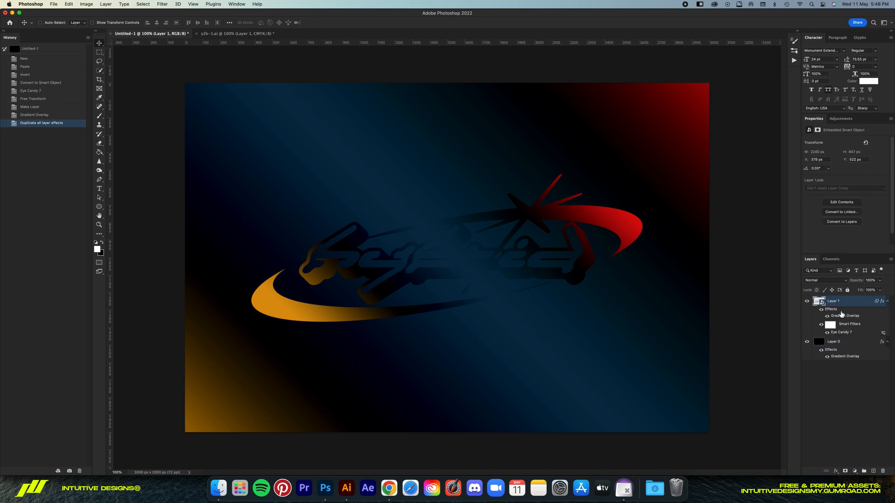
double_click(833, 301)
type("Y2K Logo")
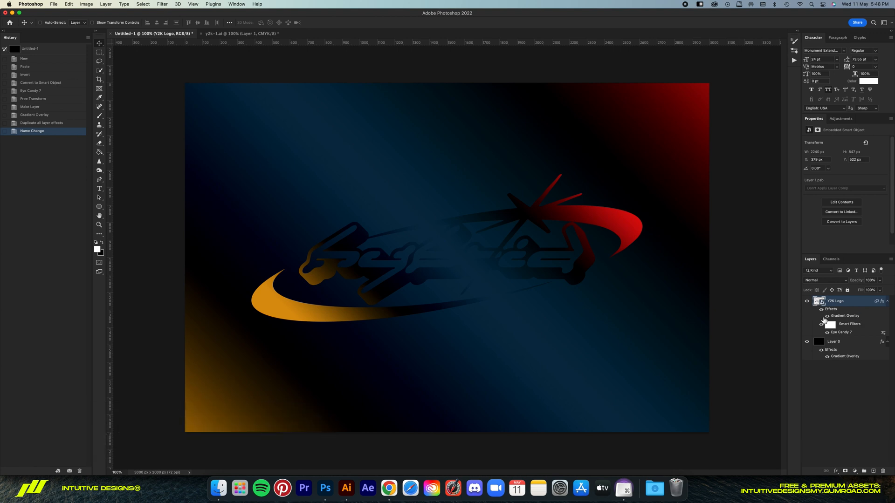
double_click(844, 315)
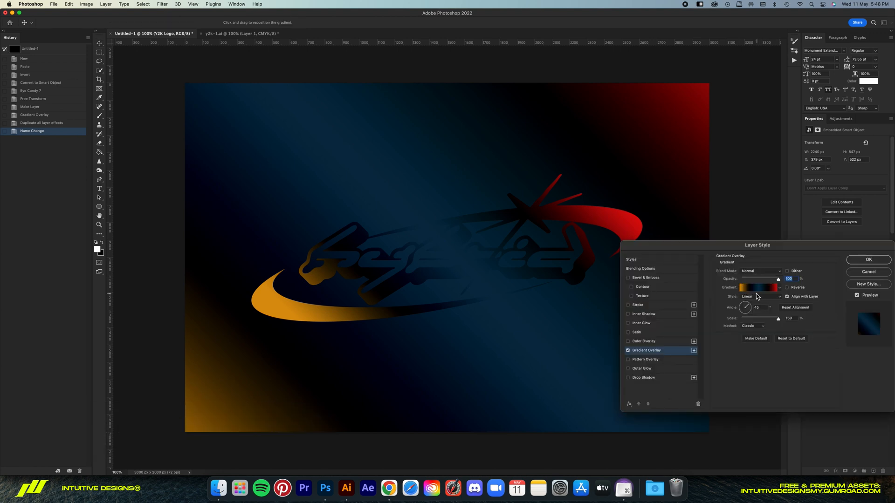
Set the logo's gradient overlay to Color Dodge blending and apply it.
left_click(760, 270)
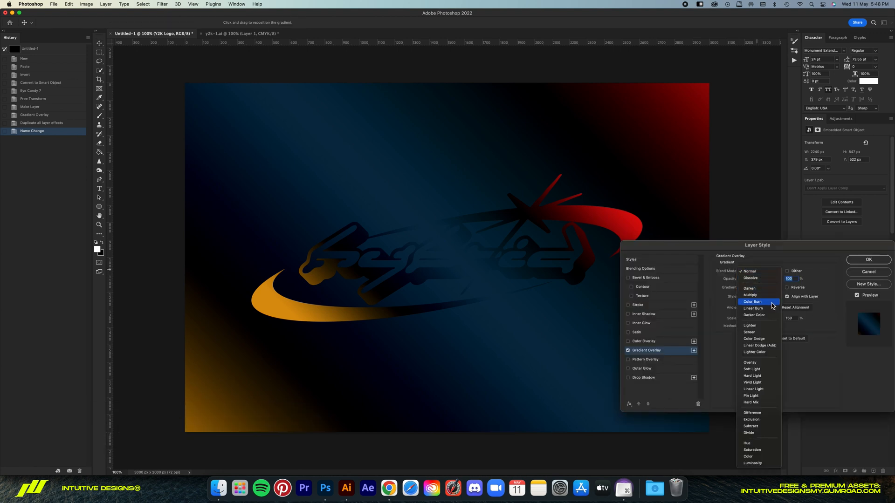
left_click(753, 339)
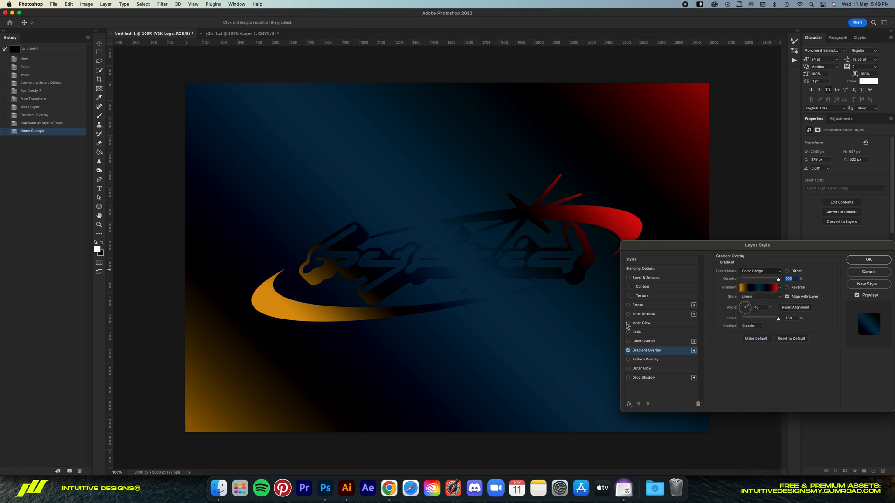
left_click(868, 259)
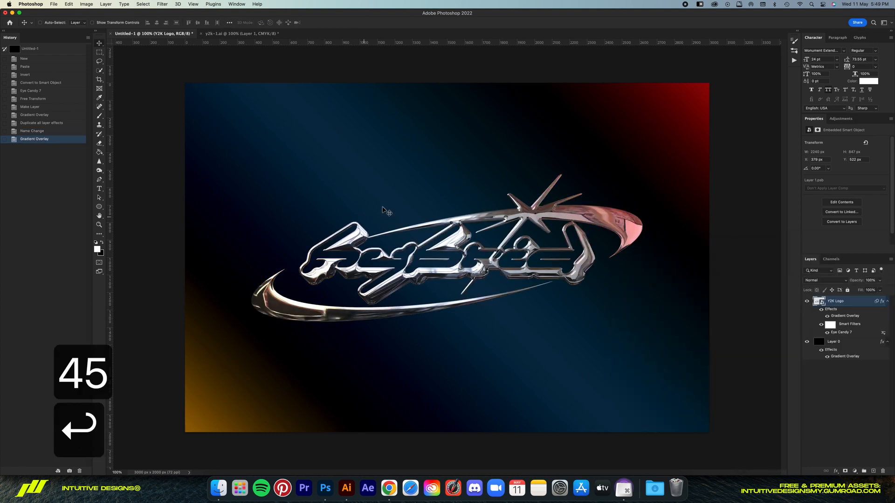
Add a new empty top layer and fill it with 50% Gray.
key("cmd+0")
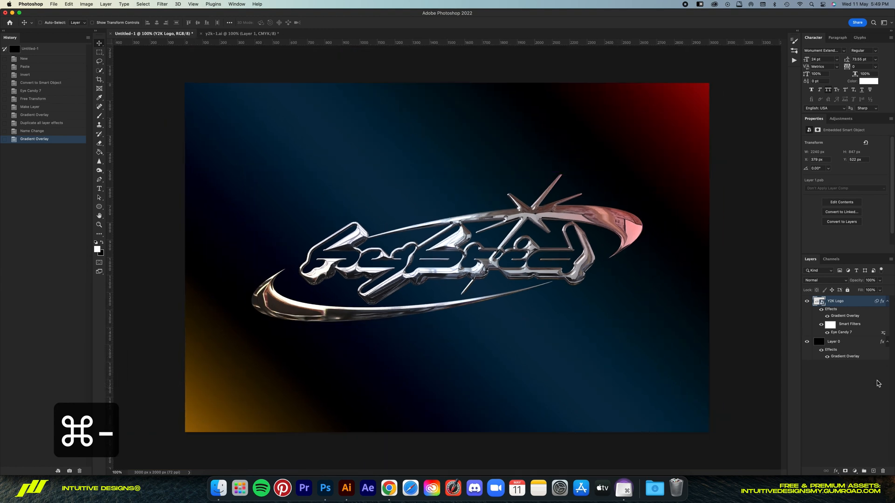
left_click(872, 483)
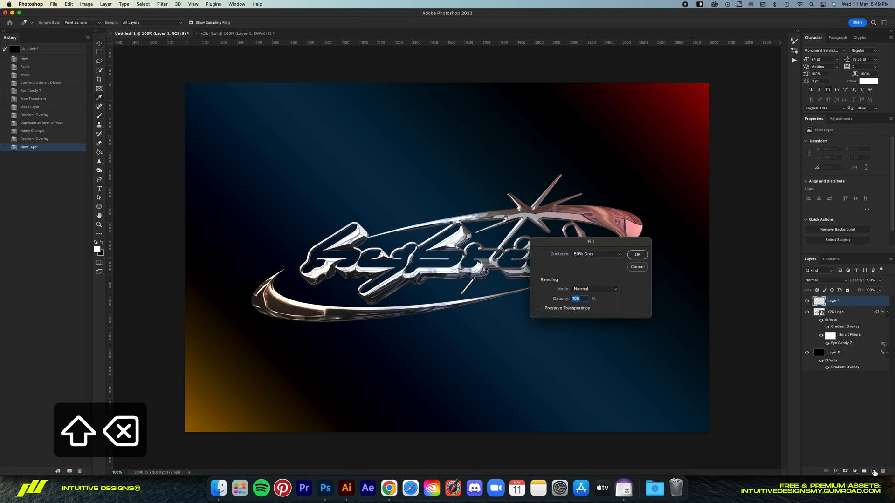
left_click(595, 254)
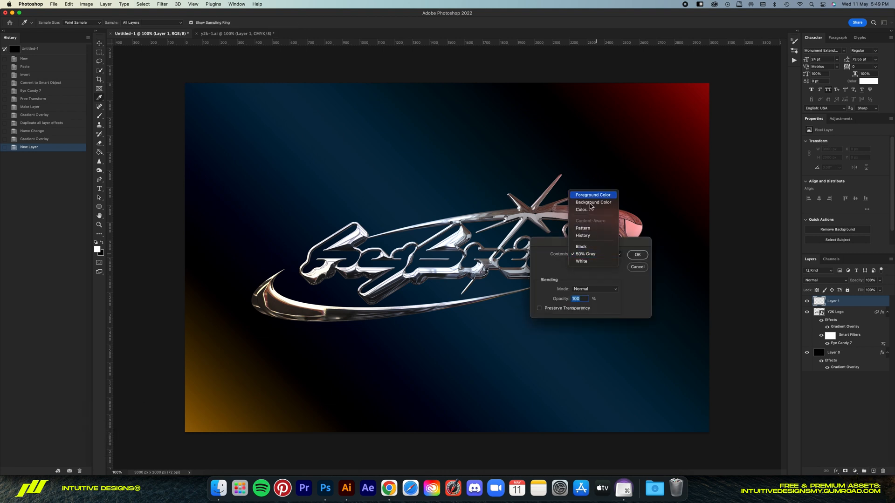
mouse_move(588, 253)
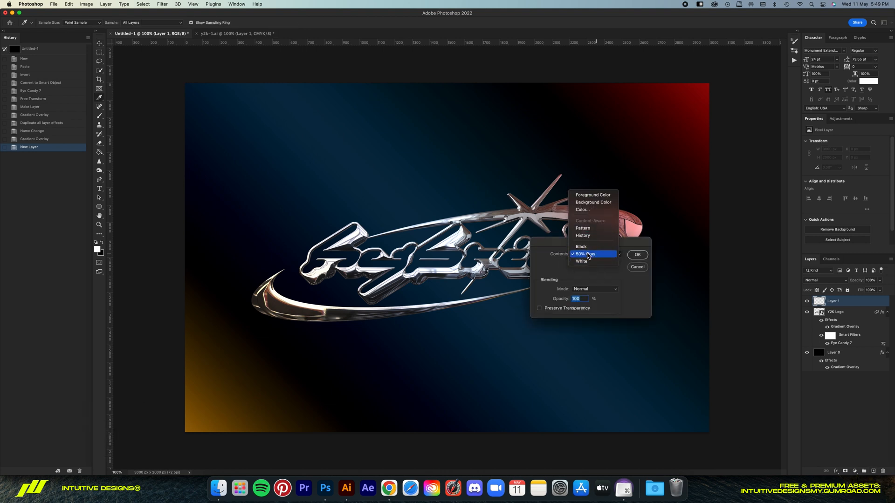
left_click(637, 255)
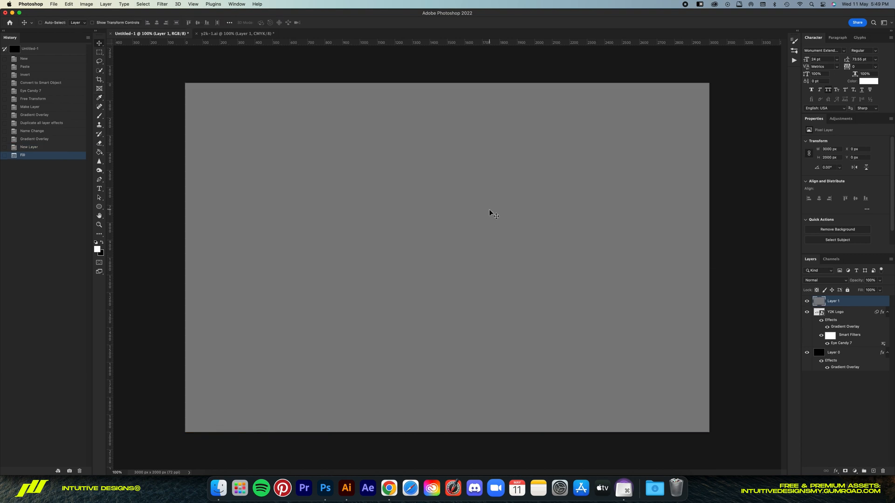
Apply Add Noise with Monochromatic checked to the gray layer.
left_click(162, 4)
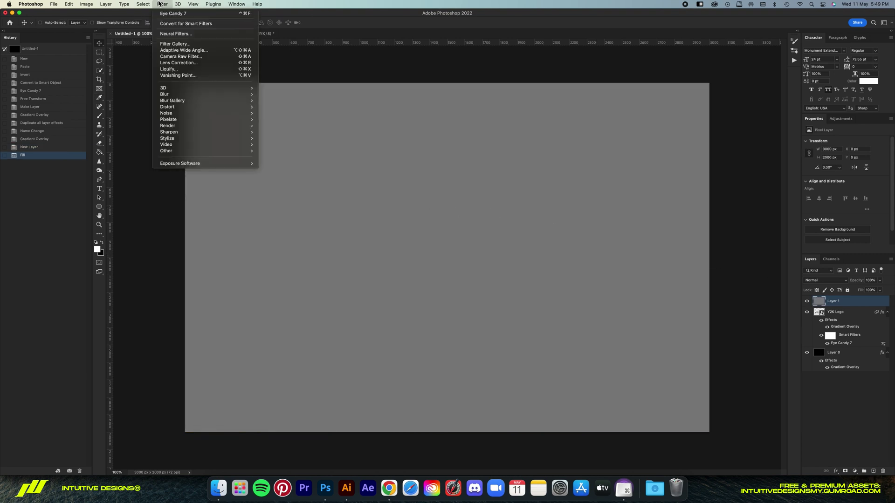
mouse_move(166, 112)
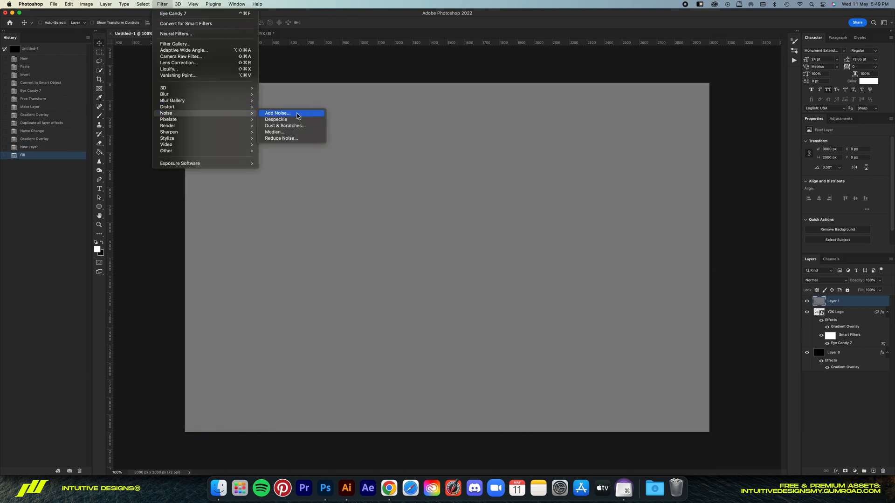
left_click(277, 113)
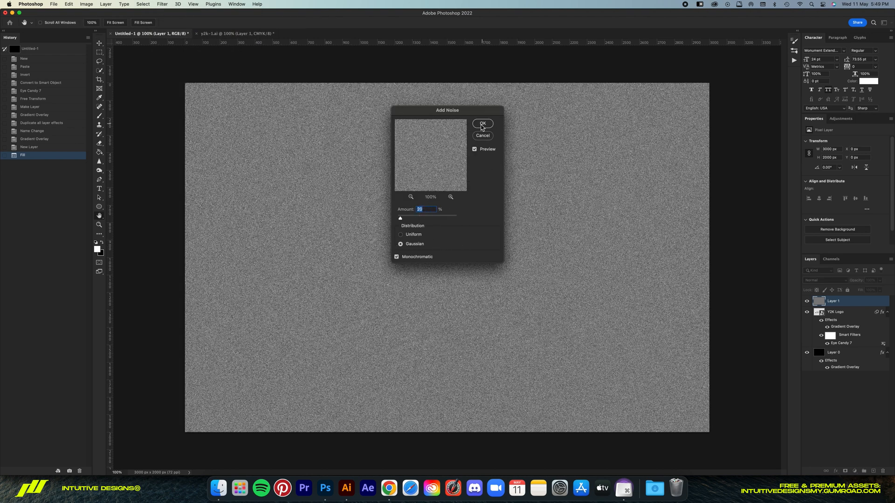
left_click(483, 123)
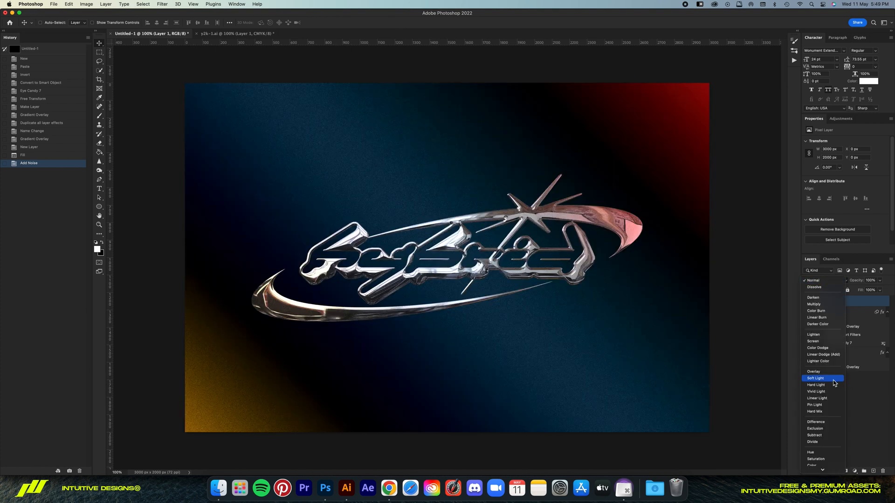
Blend the noise layer in Soft Light at 40% opacity for subtle grain.
left_click(814, 378)
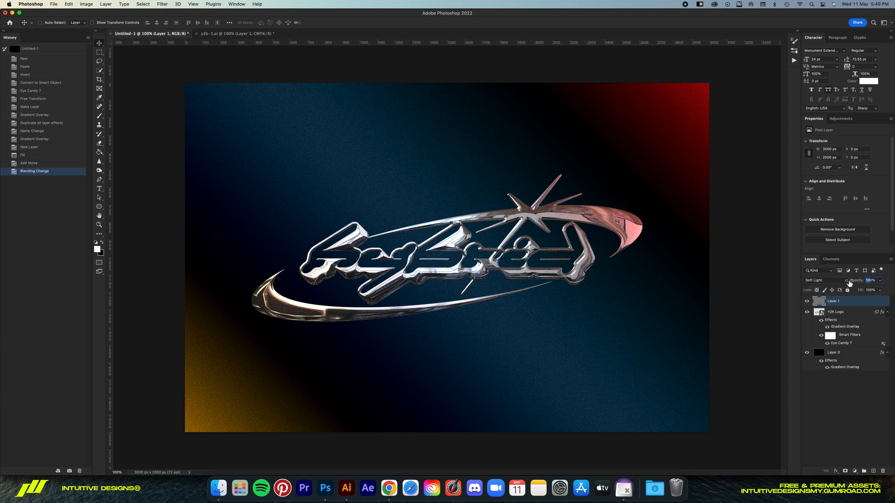
type("40")
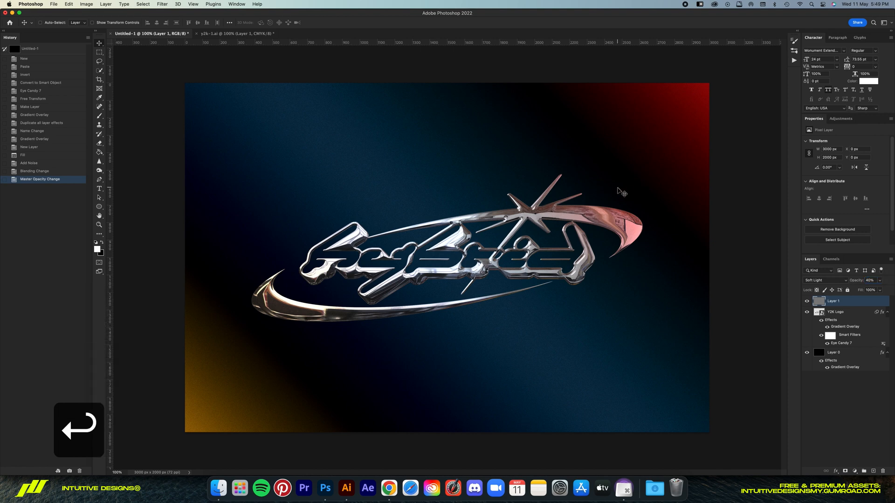
key("cmd+=")
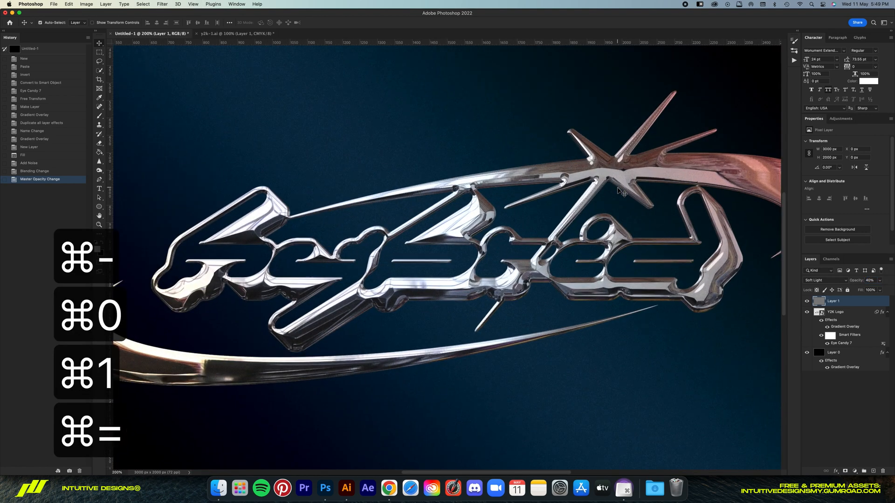
key("cmd+0")
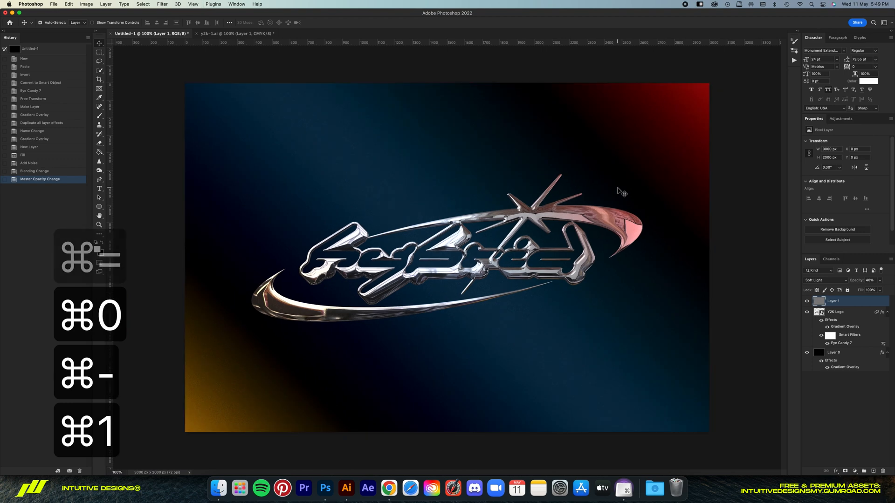